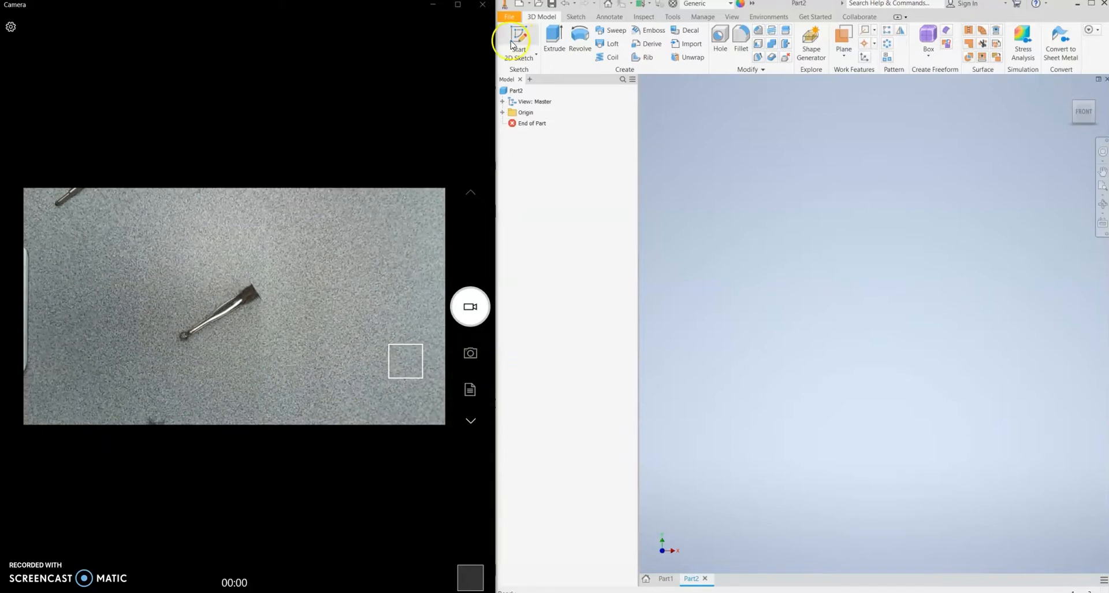
# Start a new 2D sketch on an origin plane of the empty part.
pyautogui.click(517, 38)
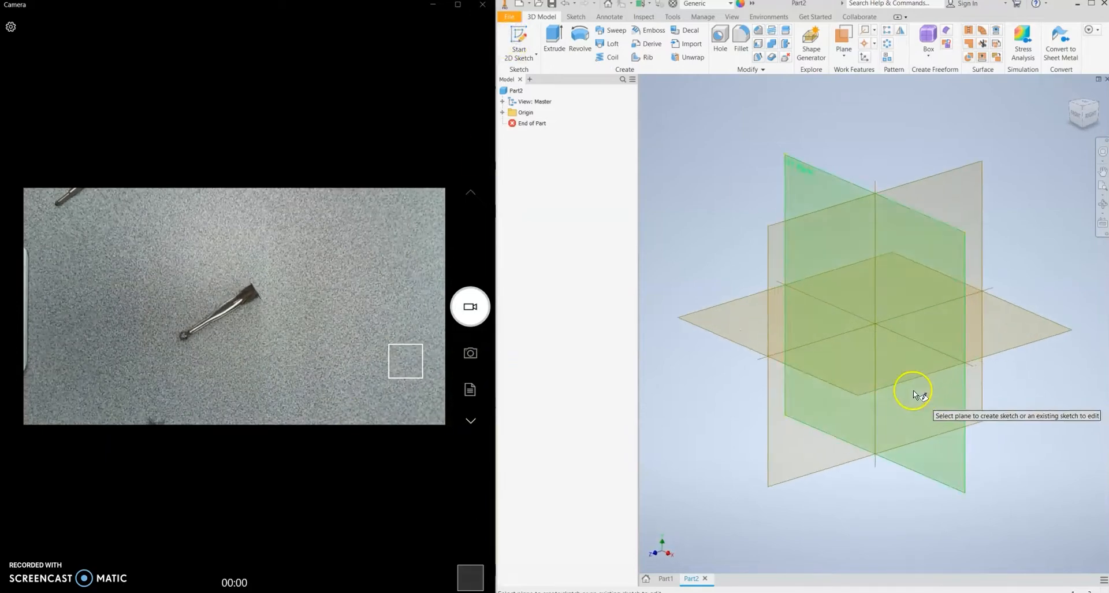
pyautogui.click(913, 390)
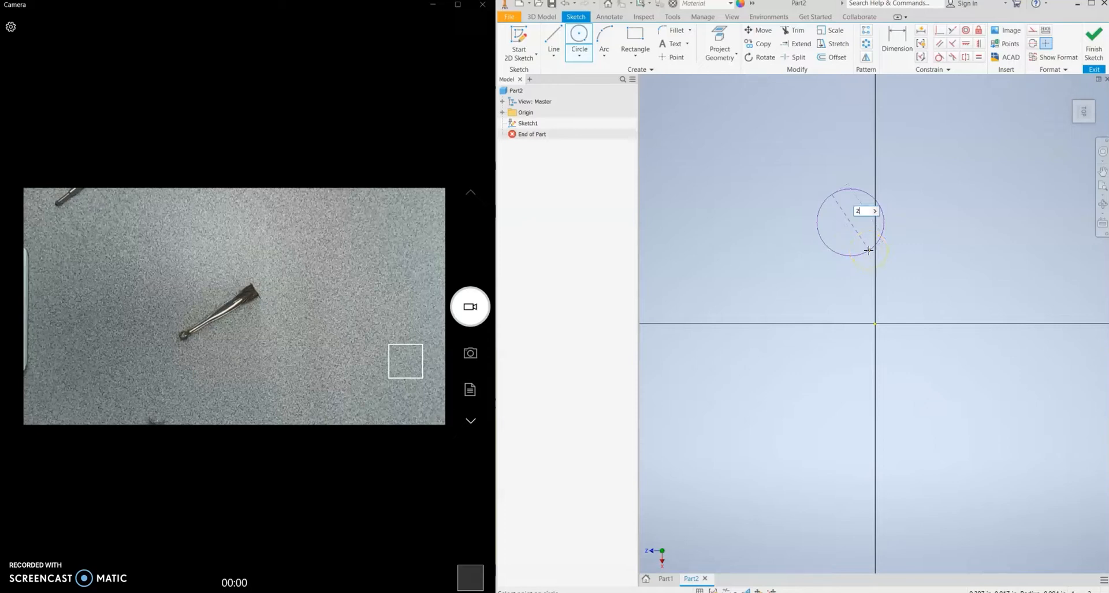
# Enter a .26 diameter for the ring's circle.
pyautogui.write('.26')
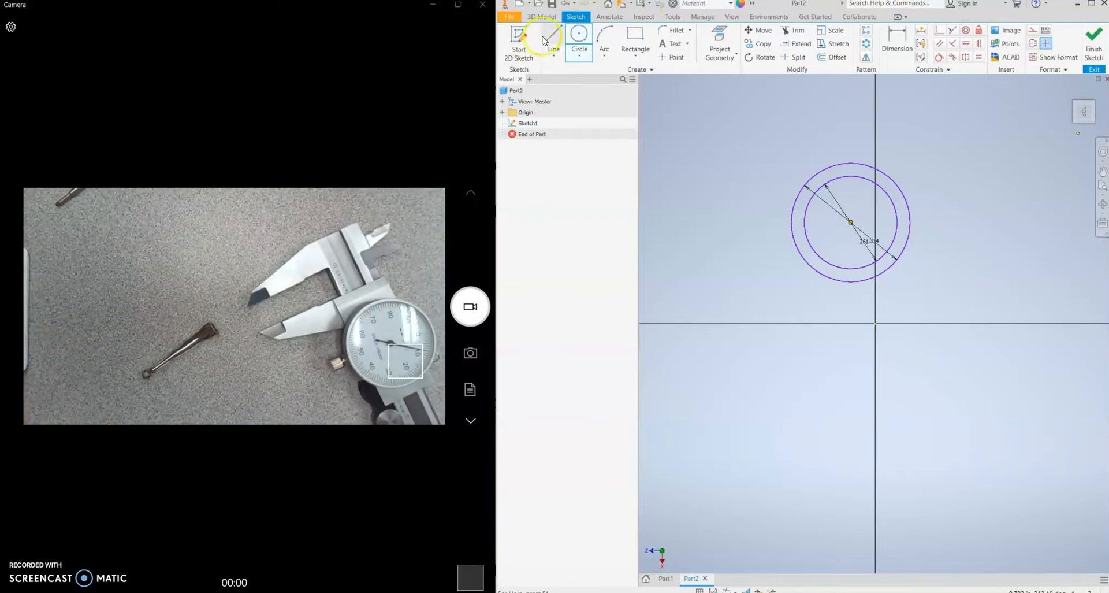
# Draw a line down from the ring's top, entering a .25 length.
pyautogui.click(553, 40)
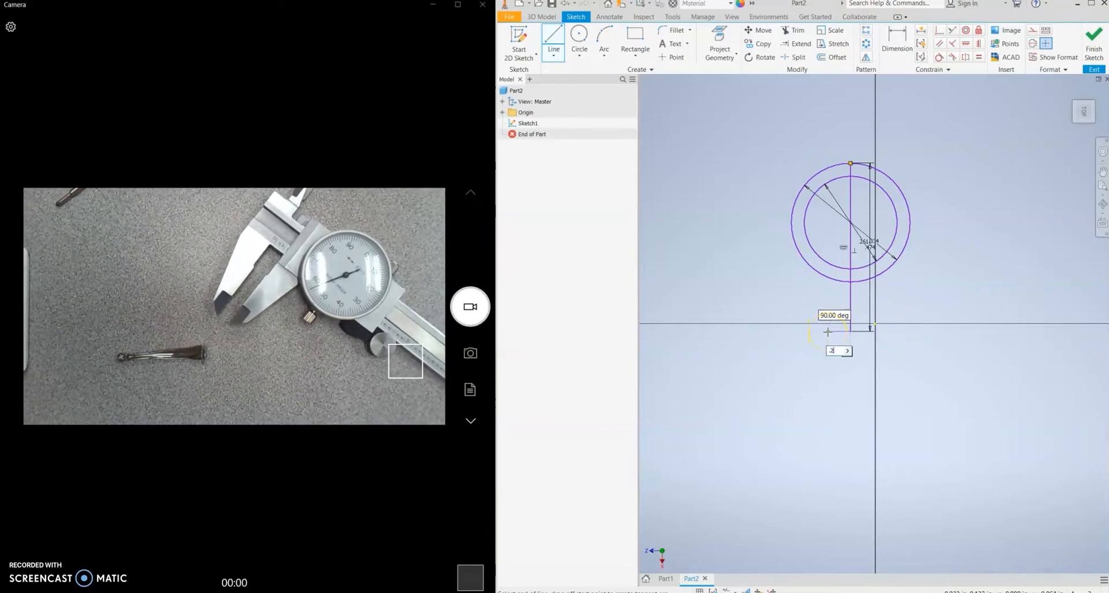
pyautogui.write('.25')
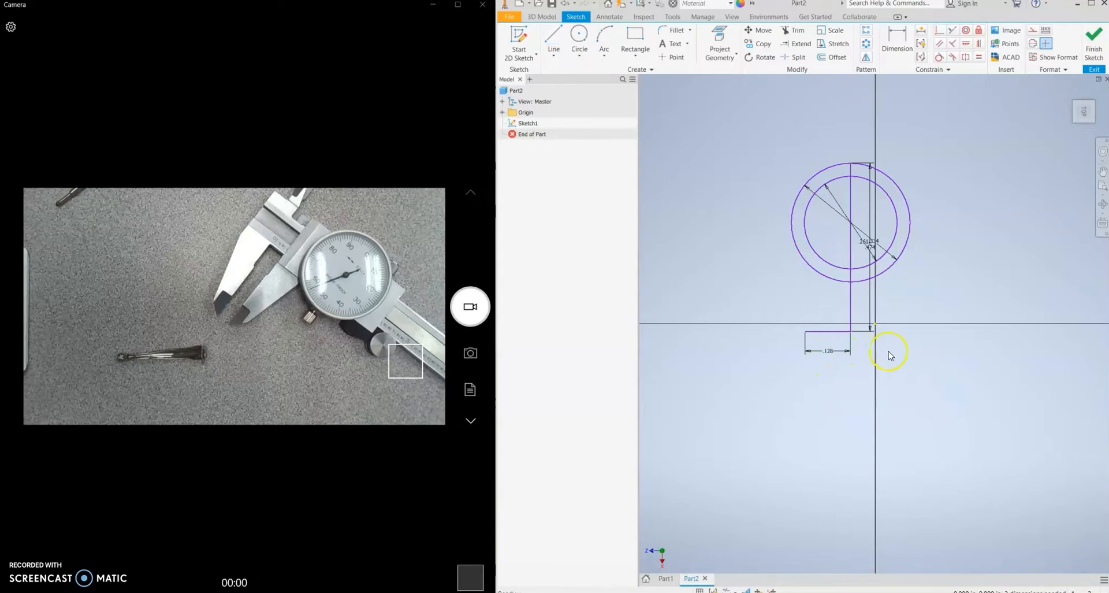
# Draw the mirrored tab sides and angled bottom edges, then end the line chain.
pyautogui.click(554, 41)
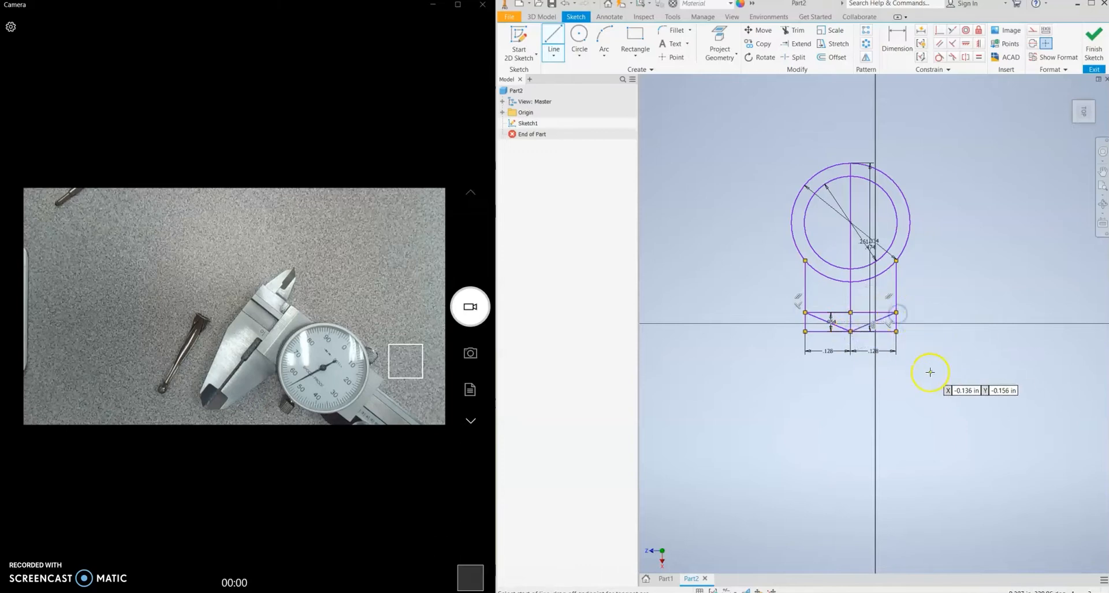
pyautogui.moveTo(913, 283)
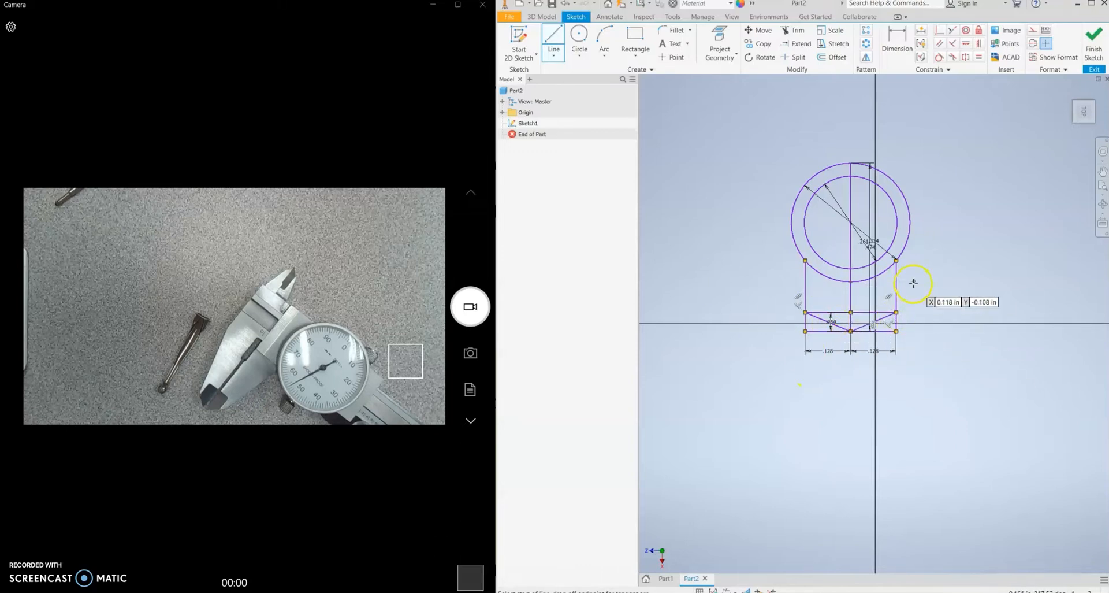
pyautogui.rightClick(913, 283)
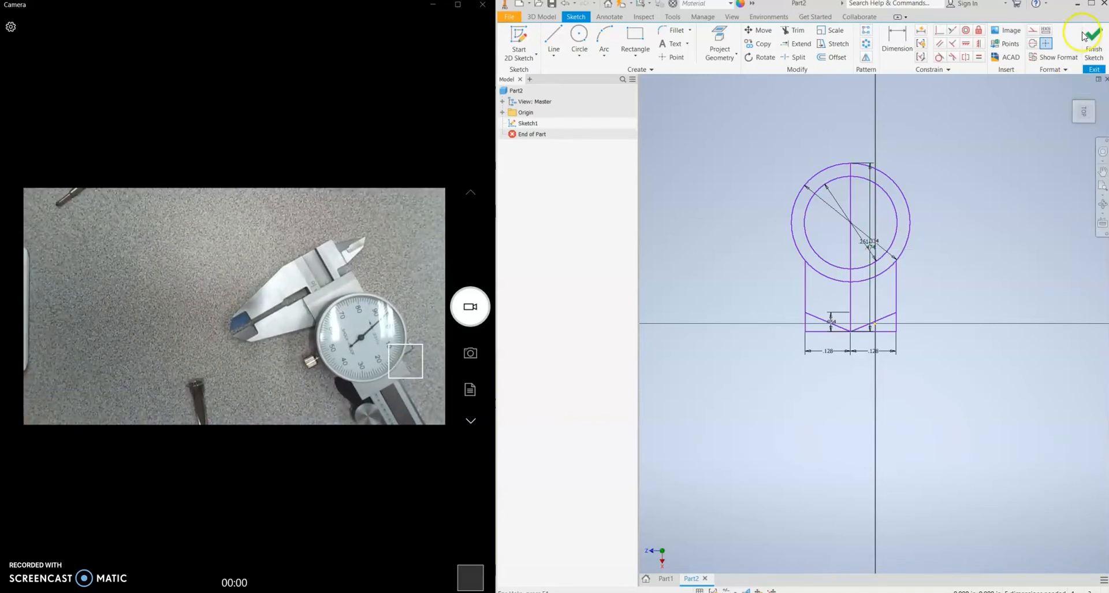
# Finish the sketch and extrude all four ring and tab profiles .021 thick.
pyautogui.click(1092, 35)
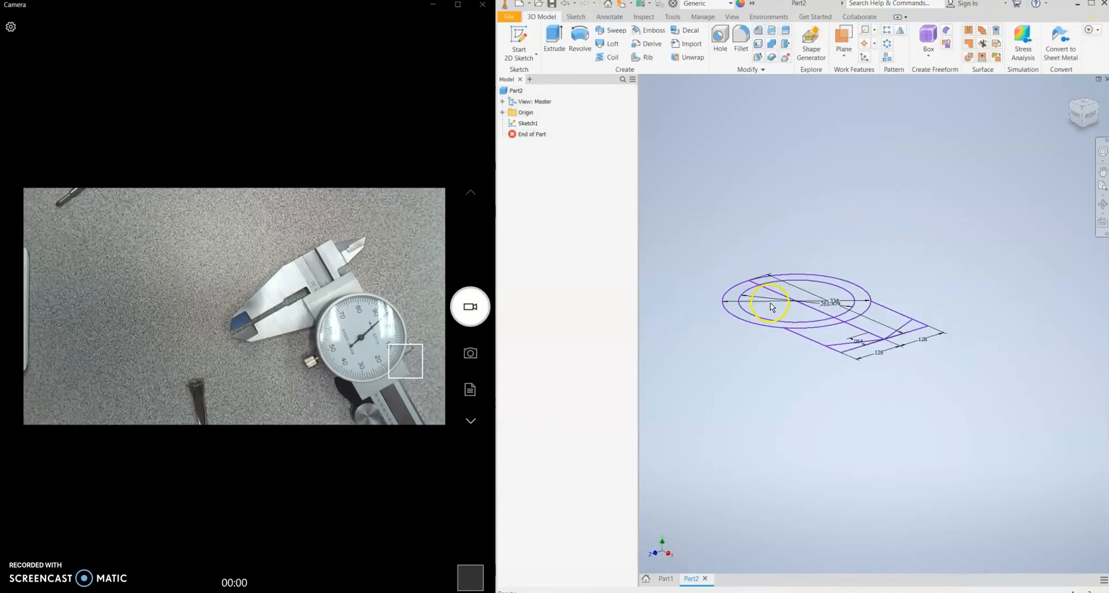
pyautogui.click(554, 41)
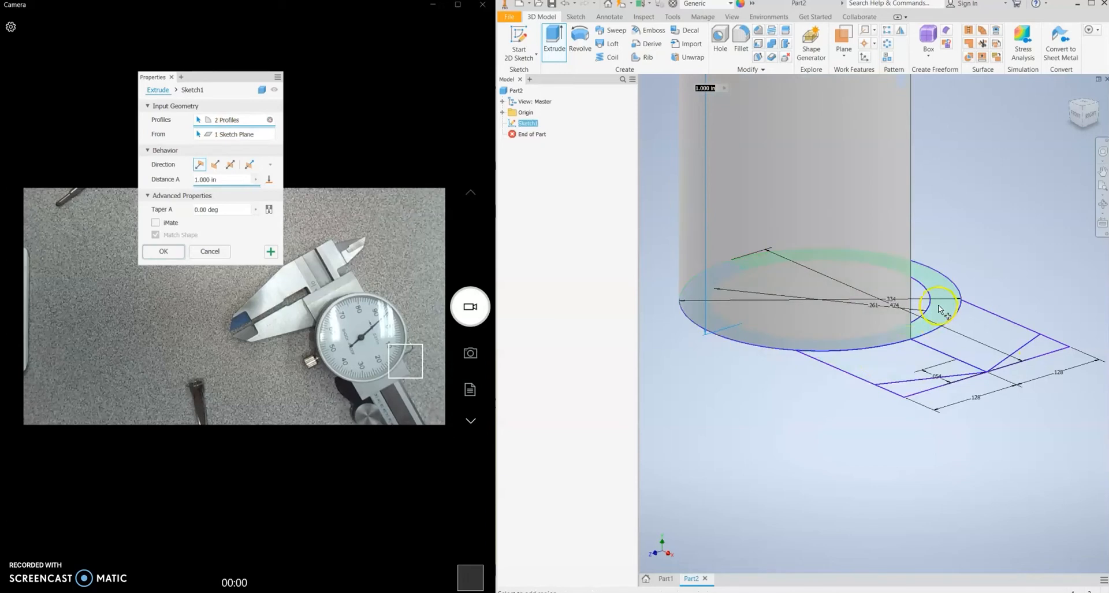
pyautogui.click(893, 361)
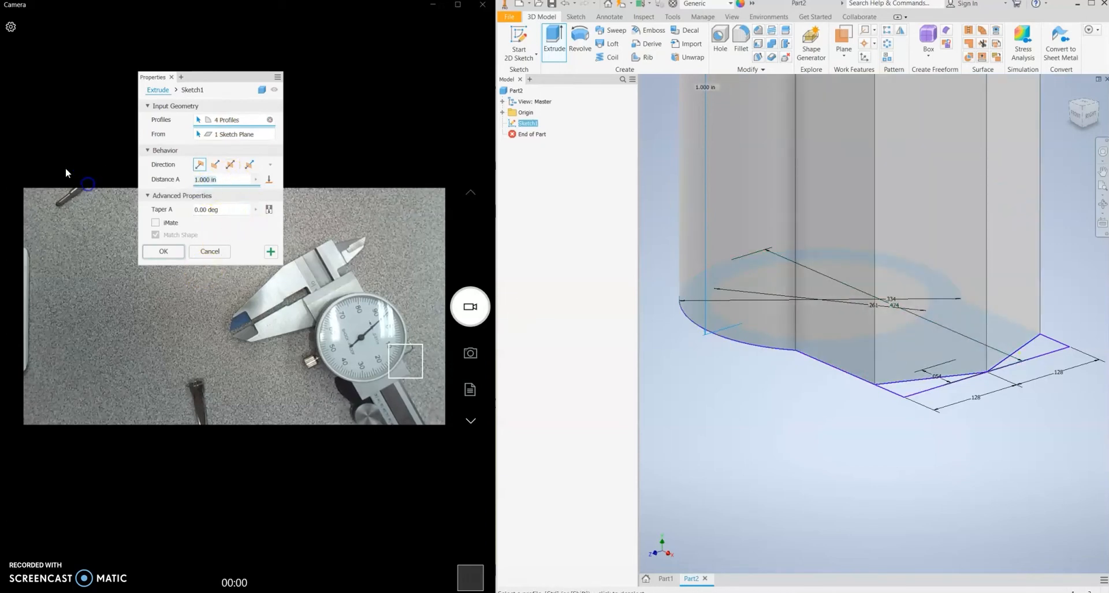
pyautogui.write('.021')
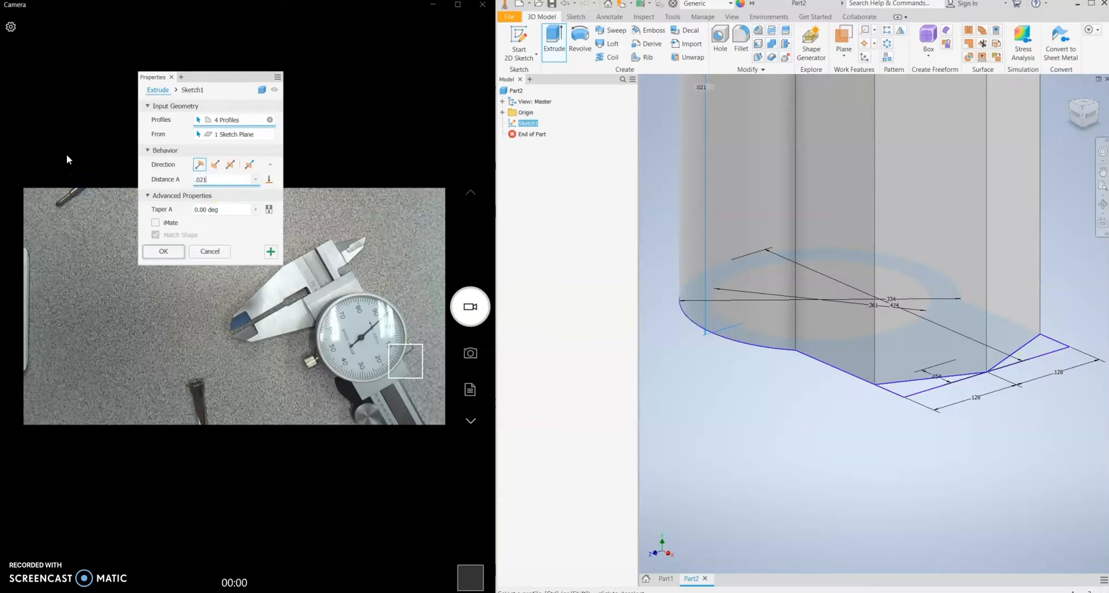
pyautogui.click(163, 252)
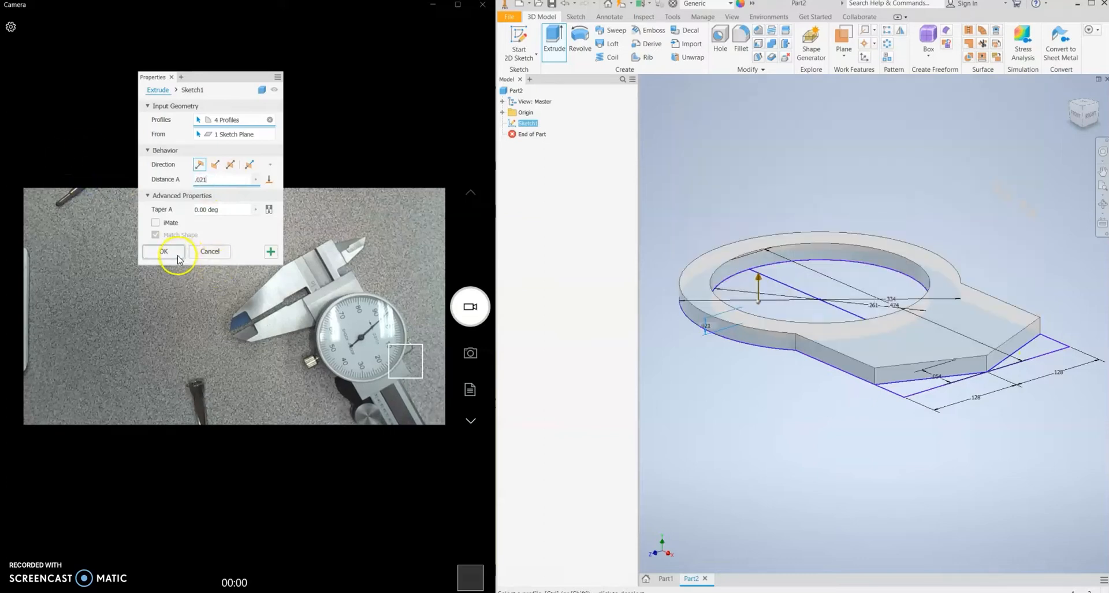
pyautogui.click(164, 252)
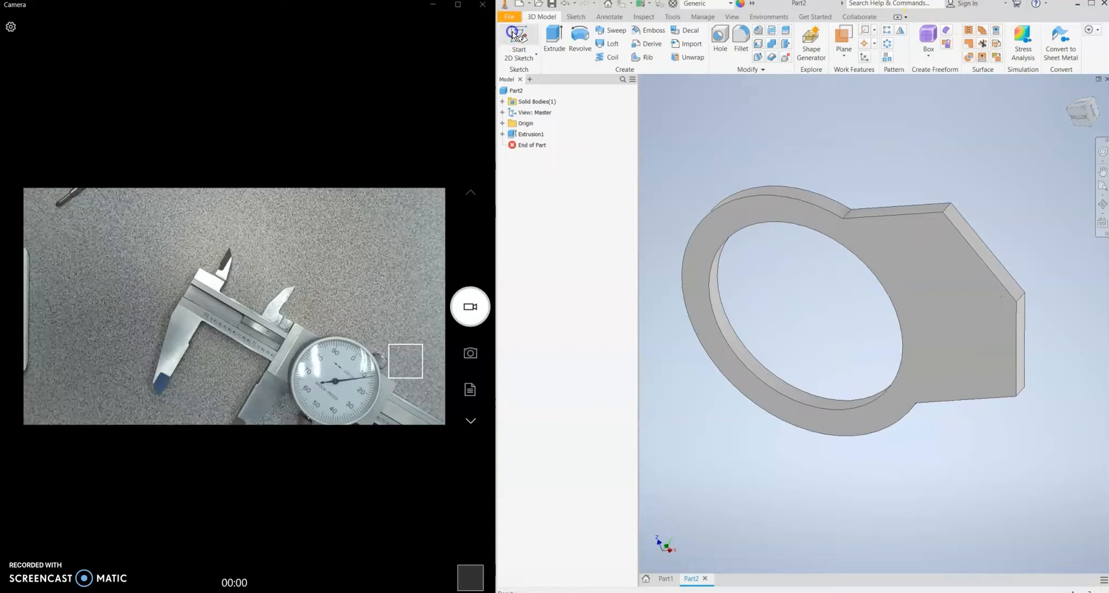
pyautogui.click(519, 39)
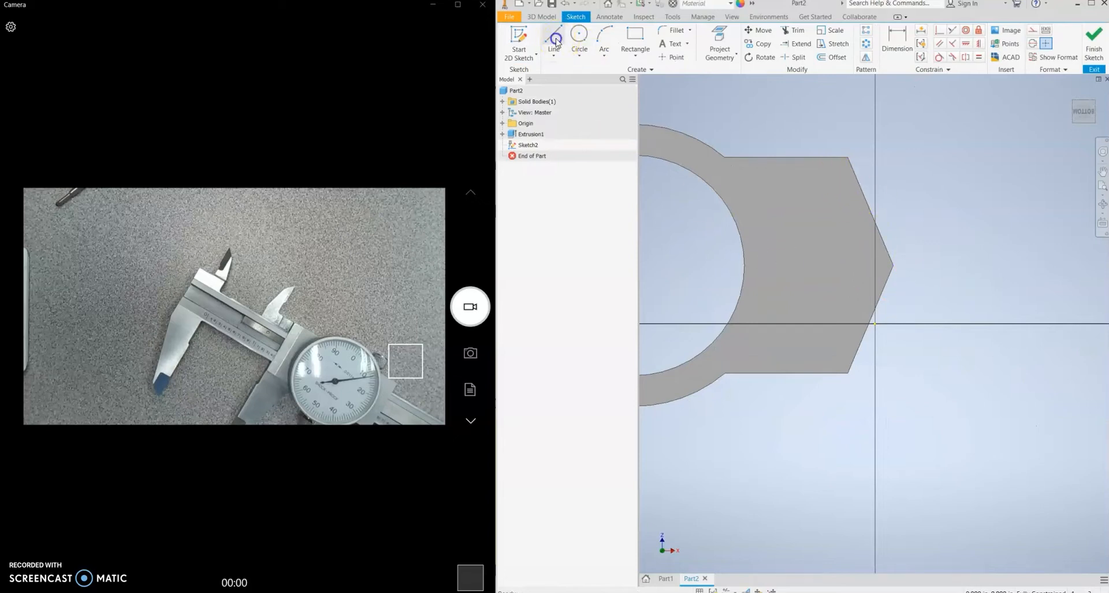
# Trace the tab's angled end edges with lines, setting the short lower segment to .030.
pyautogui.click(555, 40)
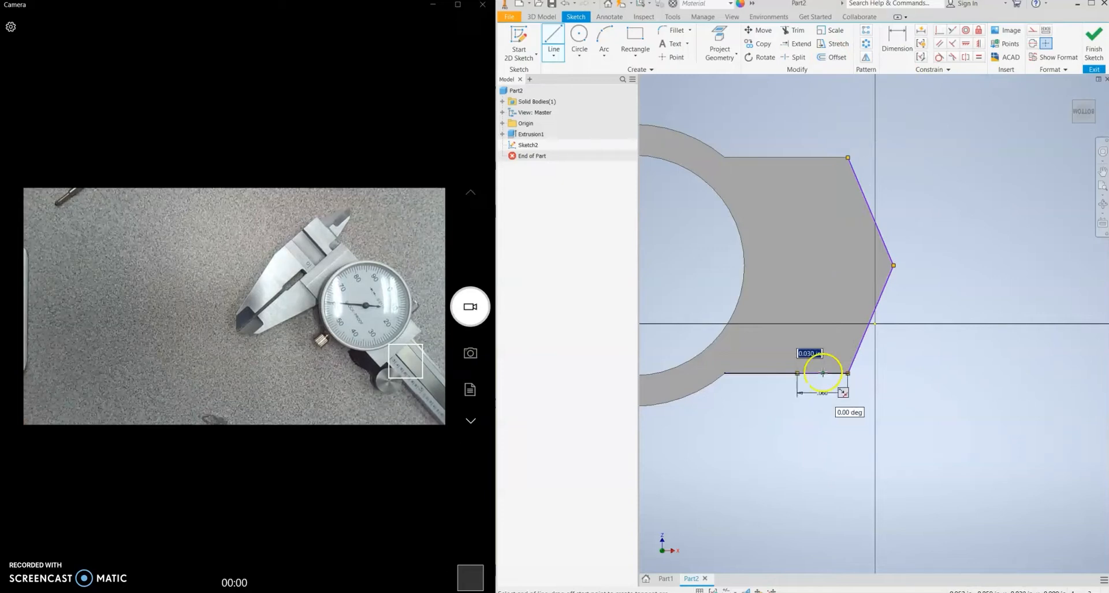
pyautogui.click(800, 156)
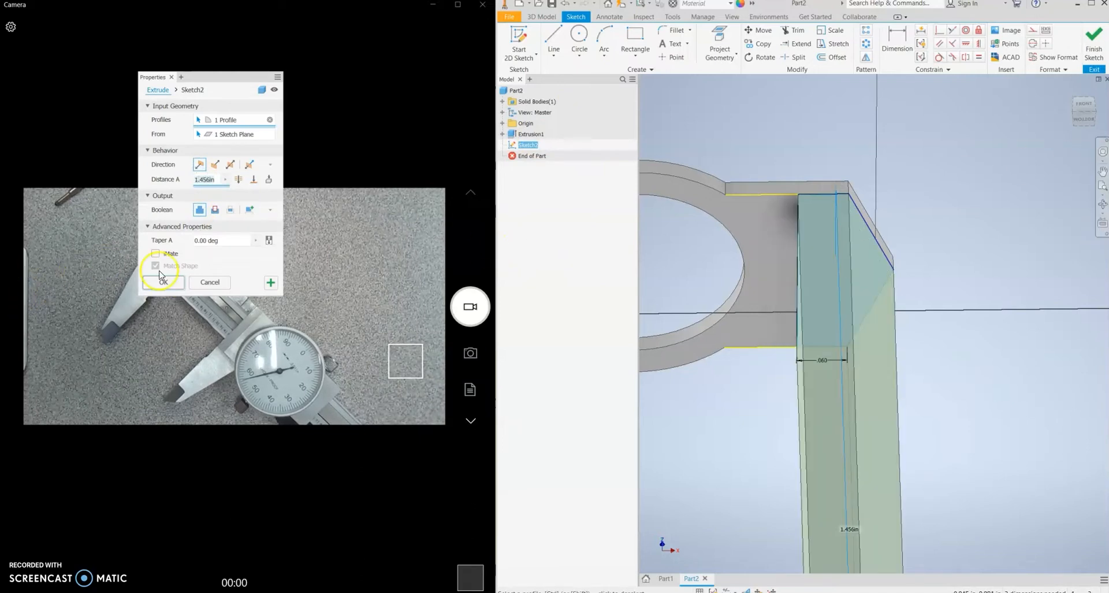
# Confirm Extrusion2 with one profile at 1.456 in distance.
pyautogui.click(161, 282)
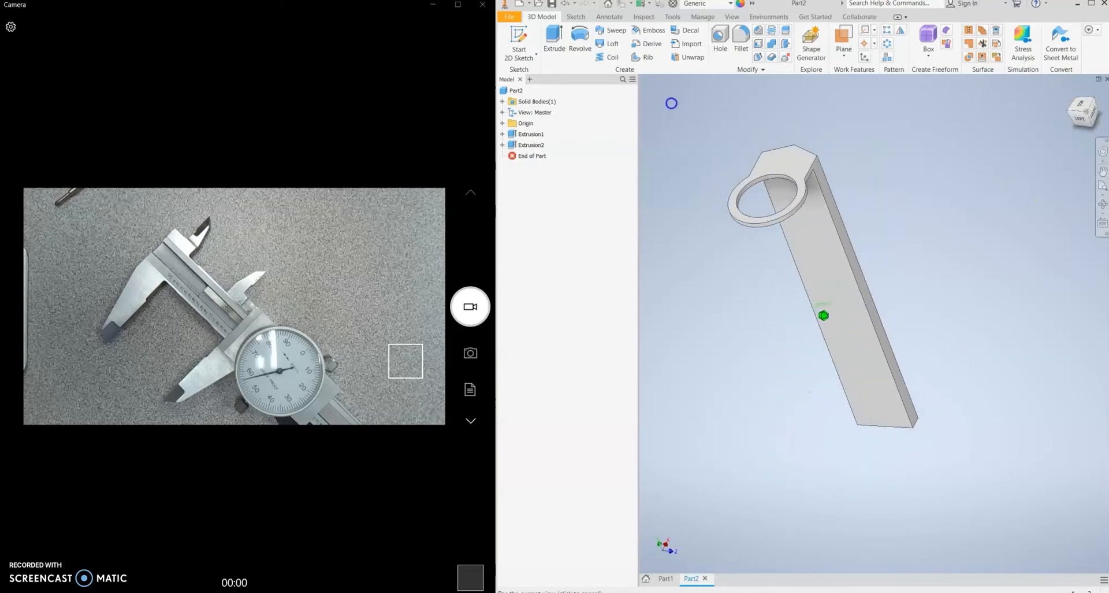
# Orient the view to the Front and start a new sketch on the arm's face.
pyautogui.click(1083, 112)
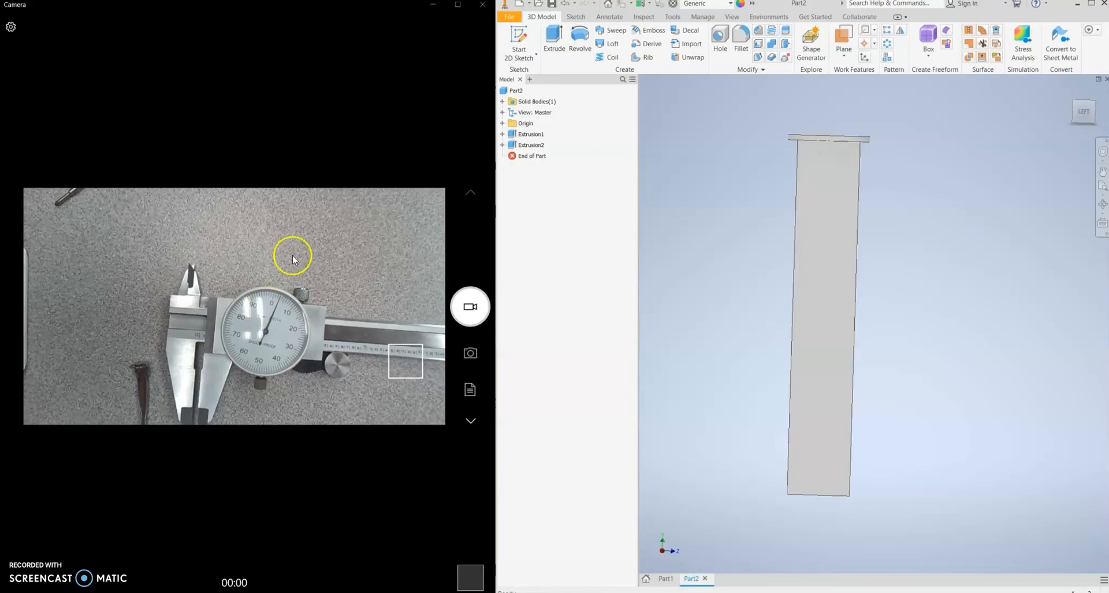
pyautogui.click(519, 43)
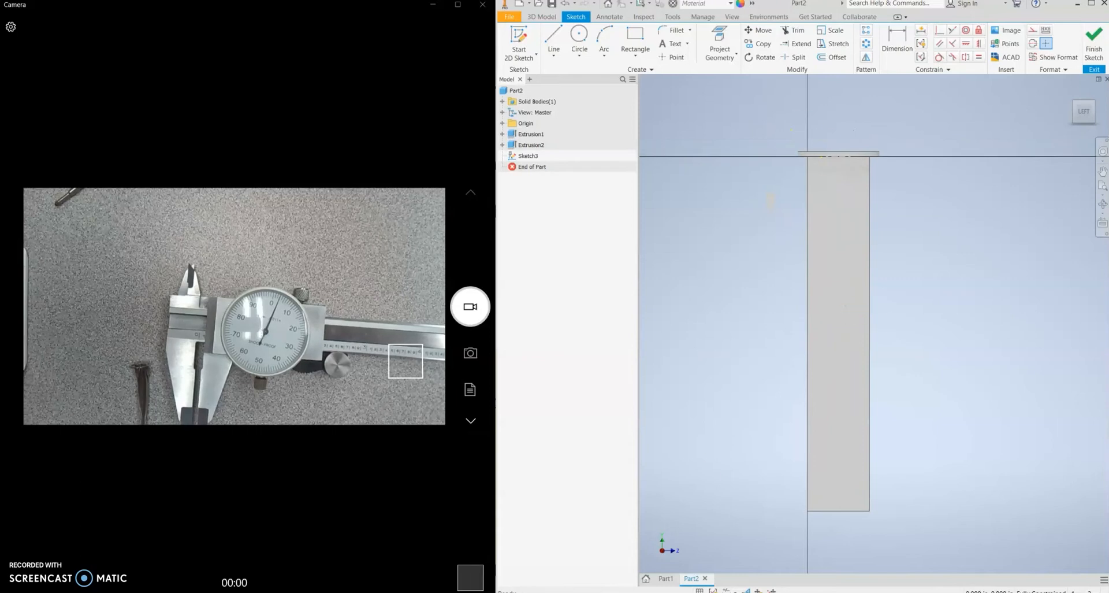
# Draw a slanted line down the tab's right side to the bottom, entering .1.
pyautogui.click(554, 40)
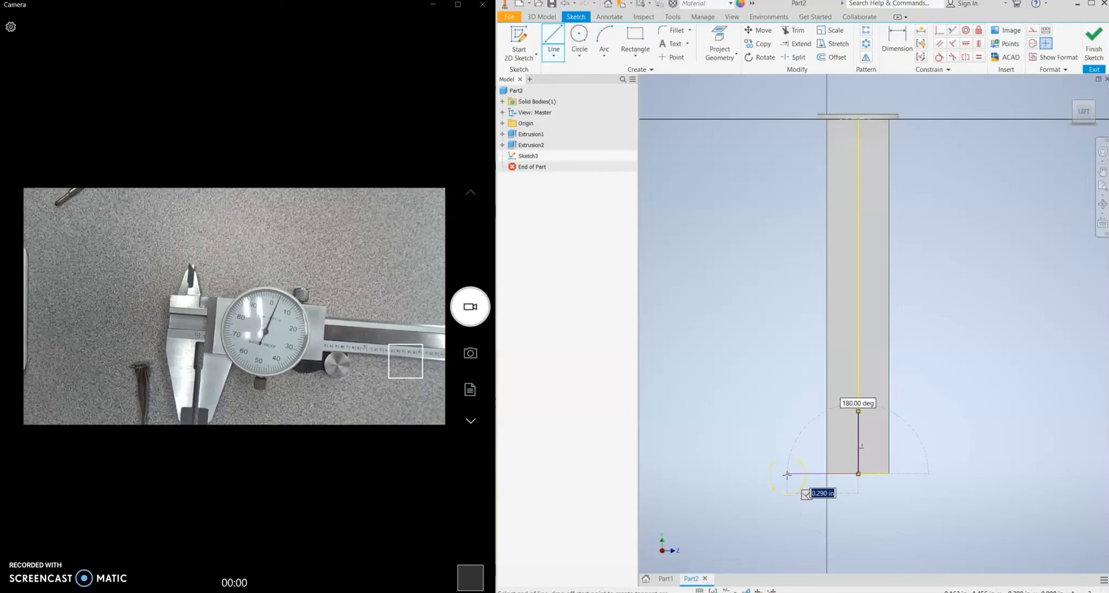
pyautogui.write('.1')
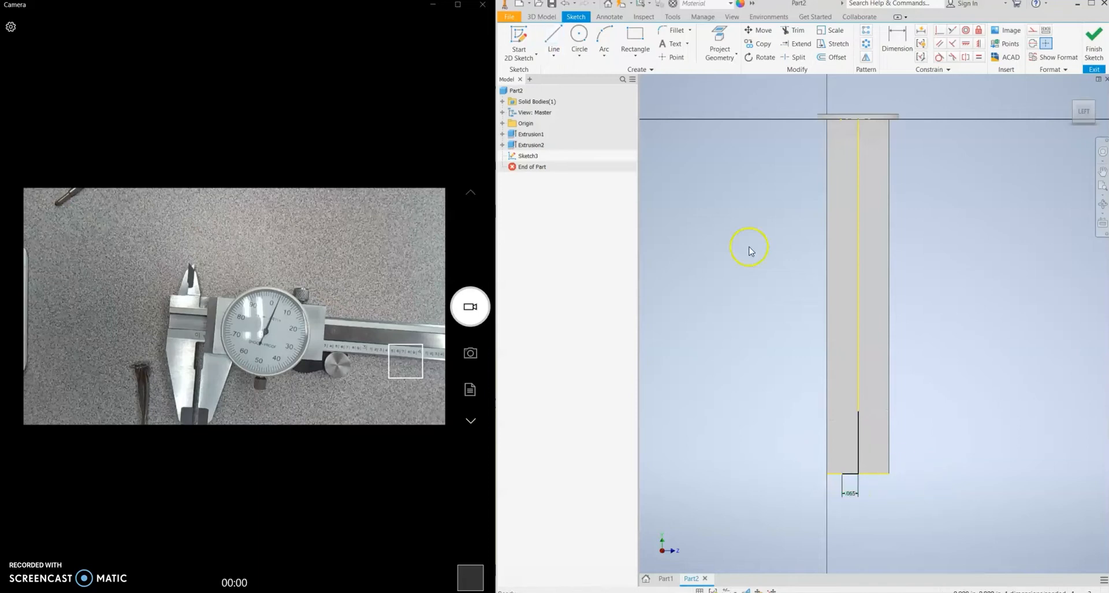
pyautogui.click(553, 40)
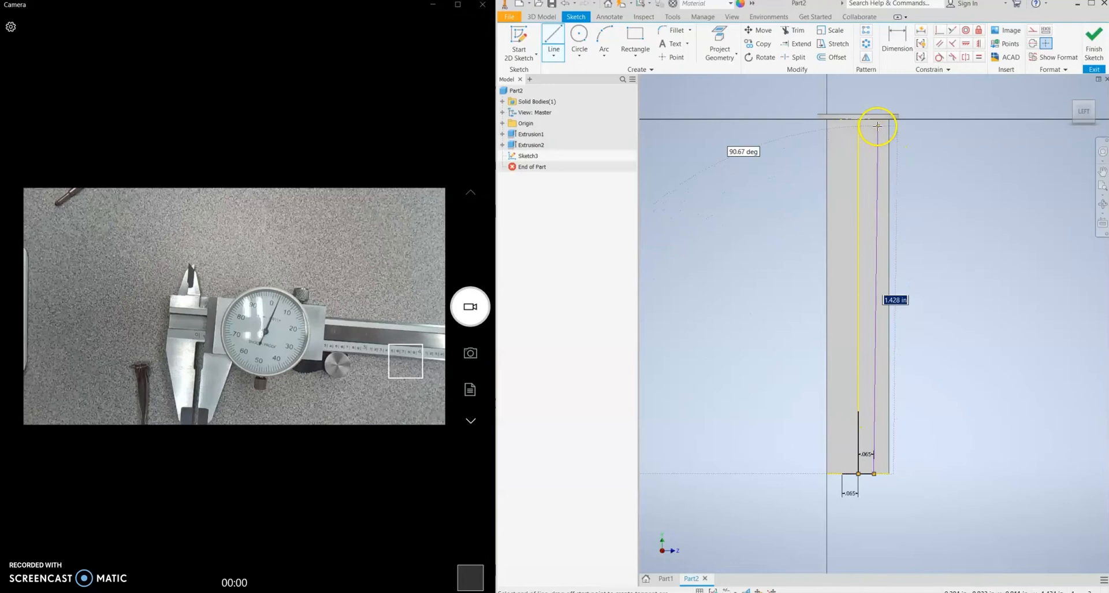
pyautogui.moveTo(877, 126); pyautogui.dragTo(884, 118)
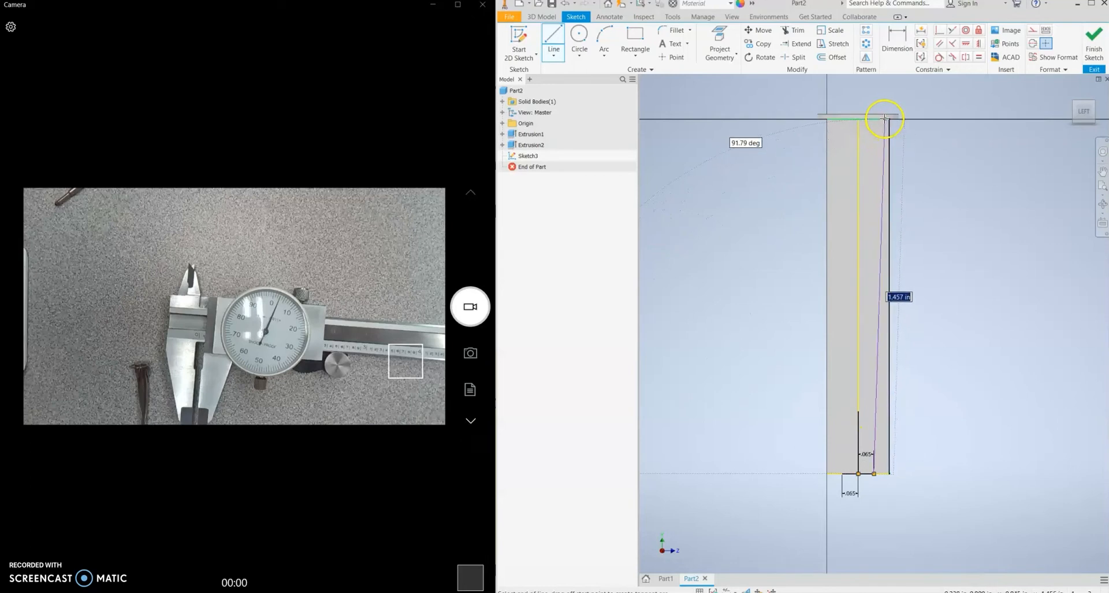
pyautogui.moveTo(885, 118); pyautogui.dragTo(886, 122)
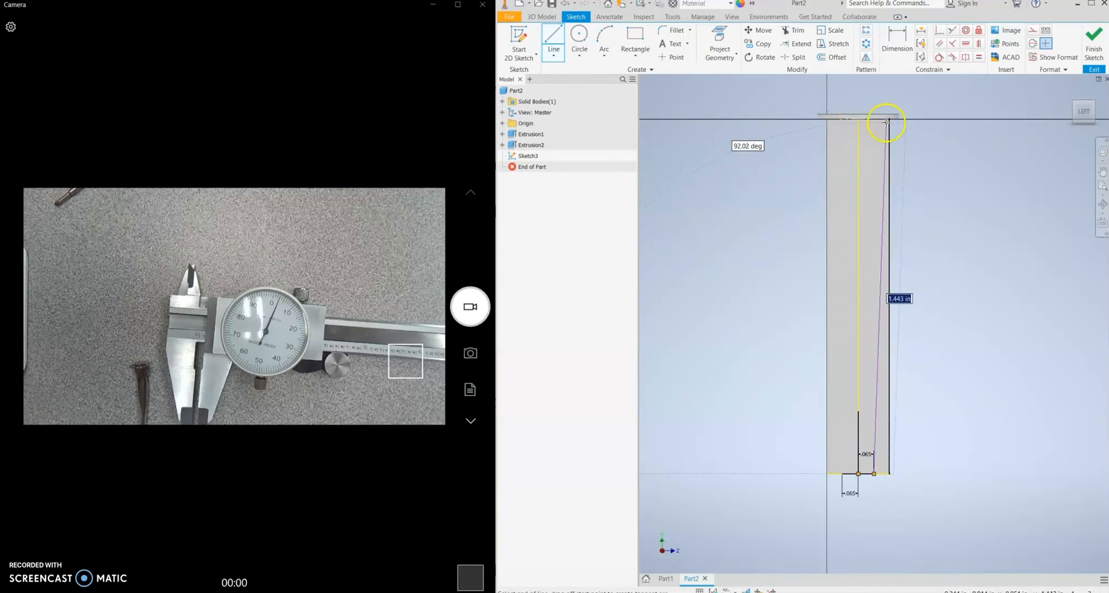
pyautogui.moveTo(887, 122); pyautogui.dragTo(892, 474)
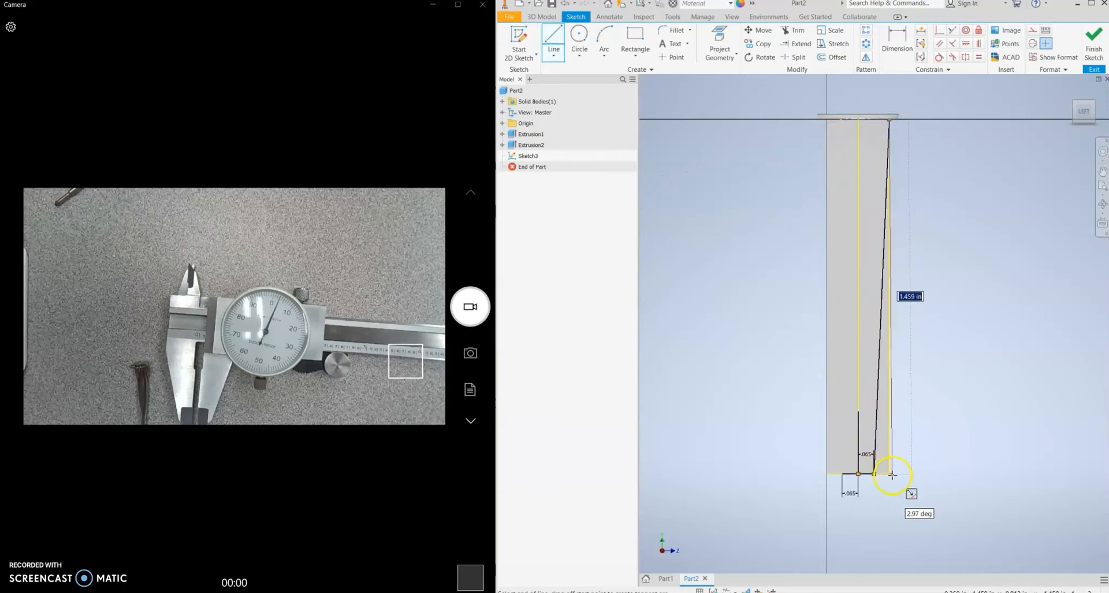
pyautogui.click(893, 474)
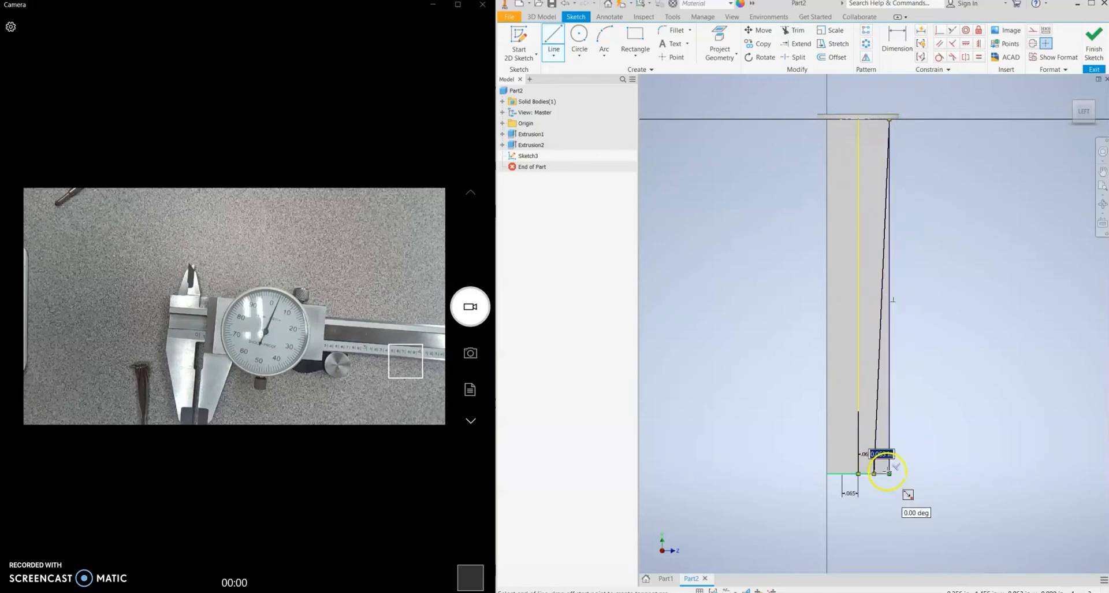
pyautogui.moveTo(888, 470); pyautogui.dragTo(966, 460)
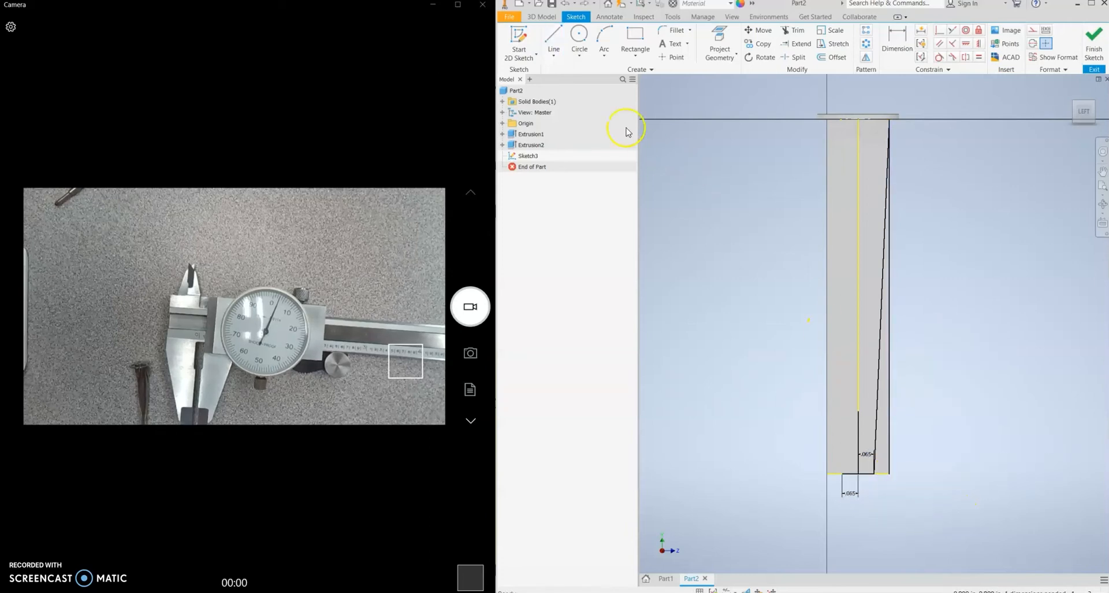
pyautogui.moveTo(888, 406)
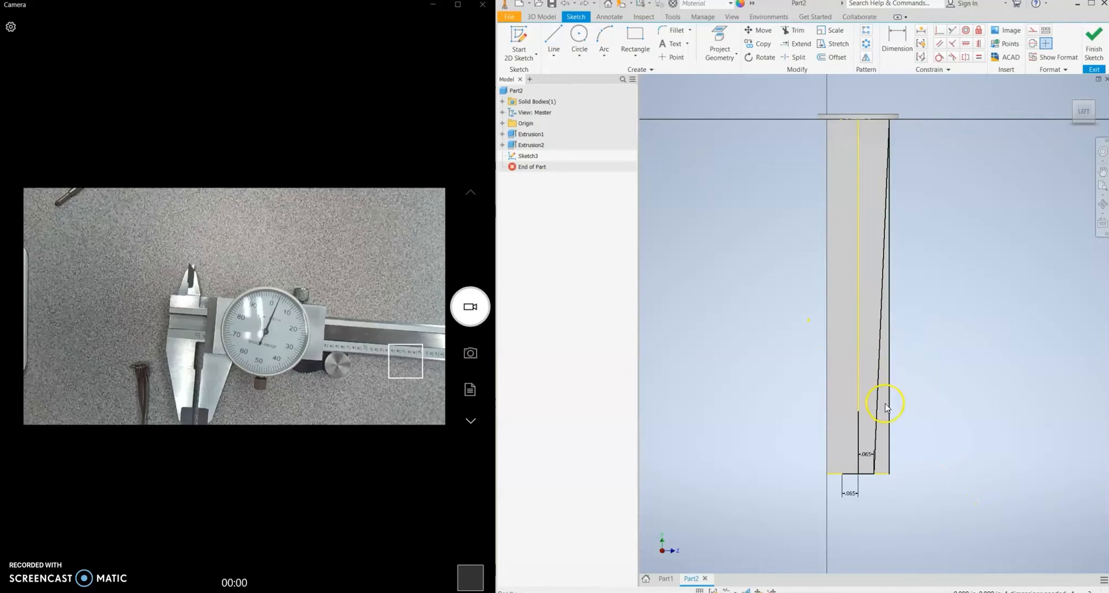
# Draw the slanted line along the tab's left side.
pyautogui.click(554, 40)
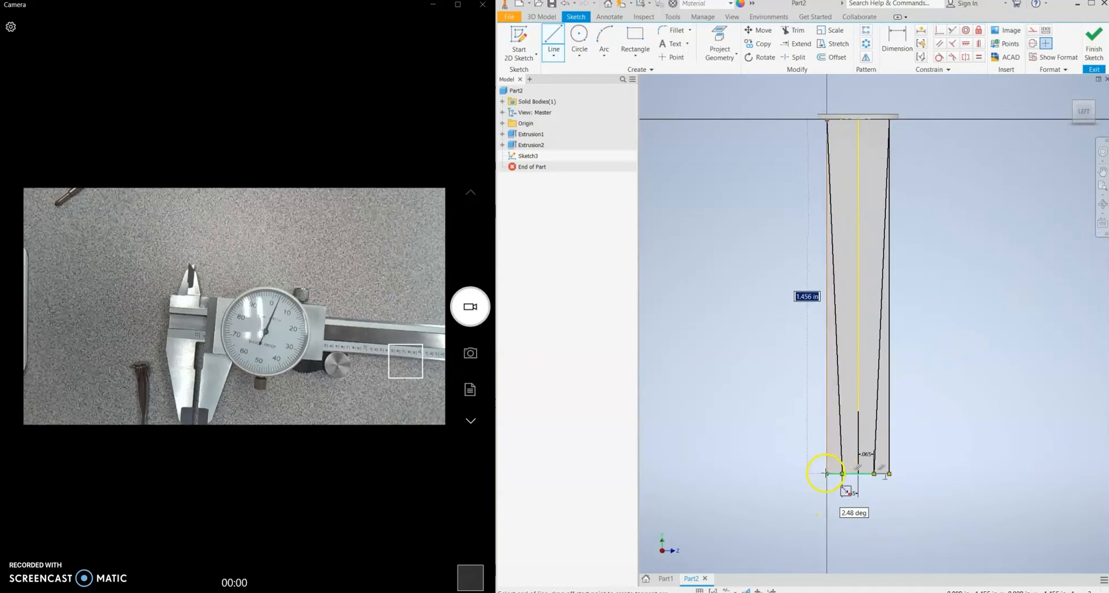
pyautogui.moveTo(826, 473); pyautogui.dragTo(783, 492)
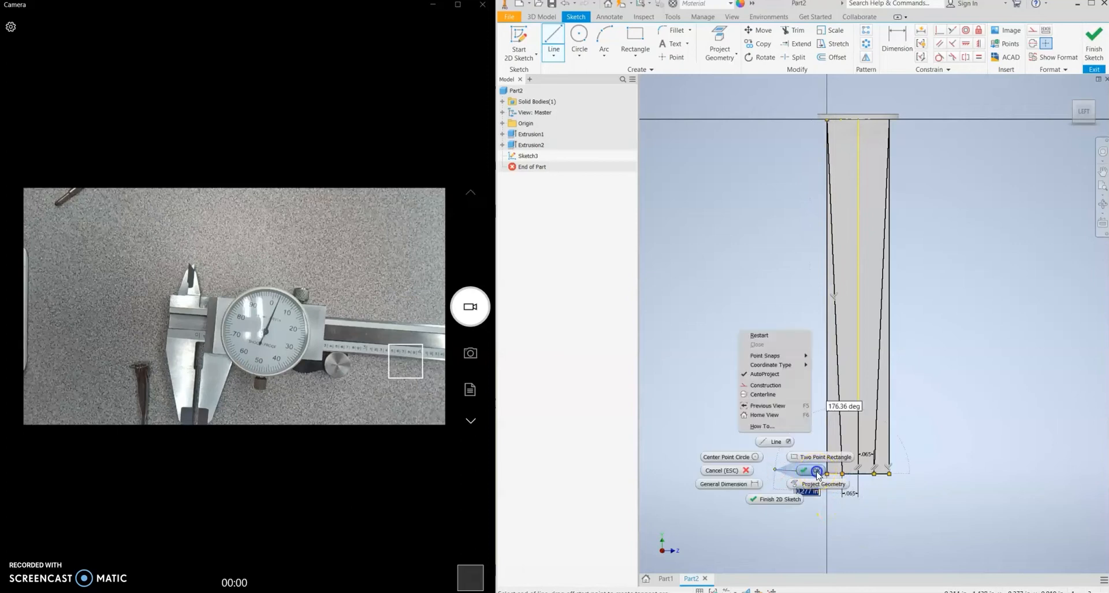
pyautogui.click(803, 470)
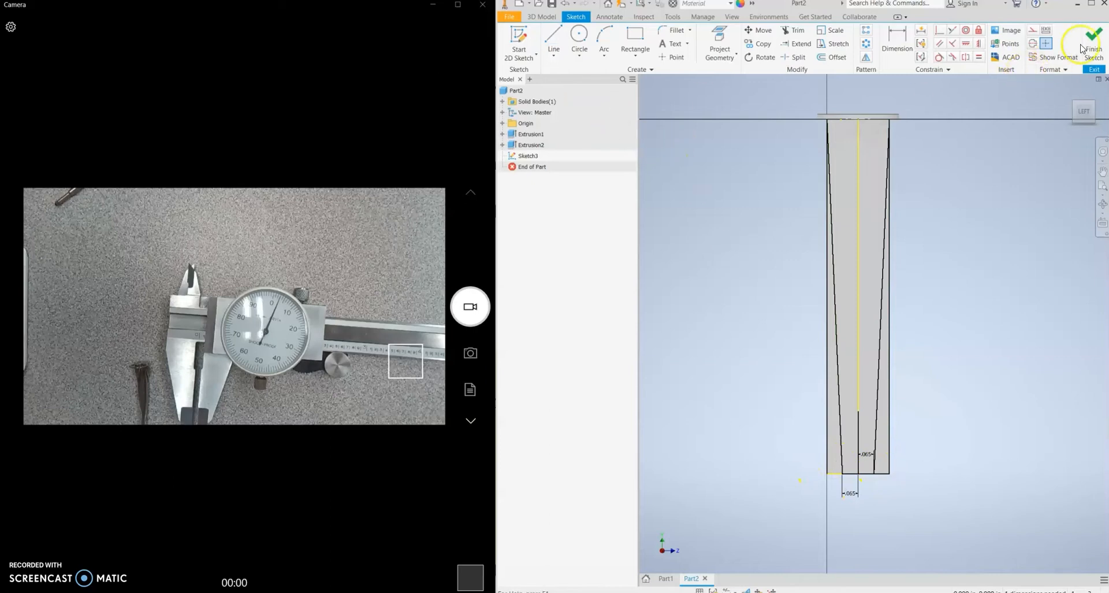
# Finish the taper sketch and extrude-cut both side slivers through the arm.
pyautogui.click(1094, 42)
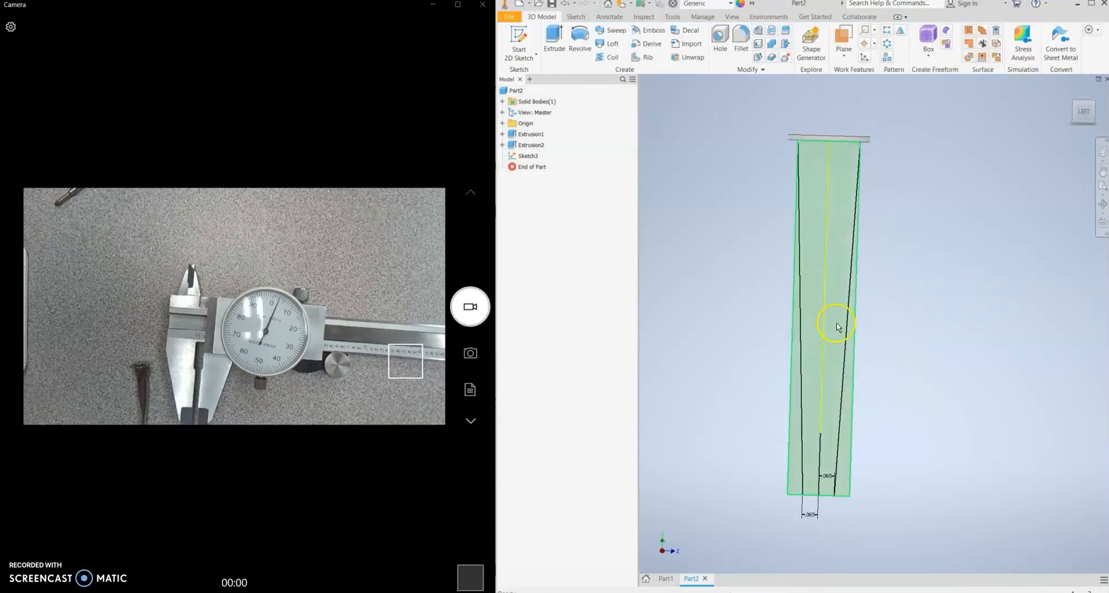
pyautogui.click(554, 39)
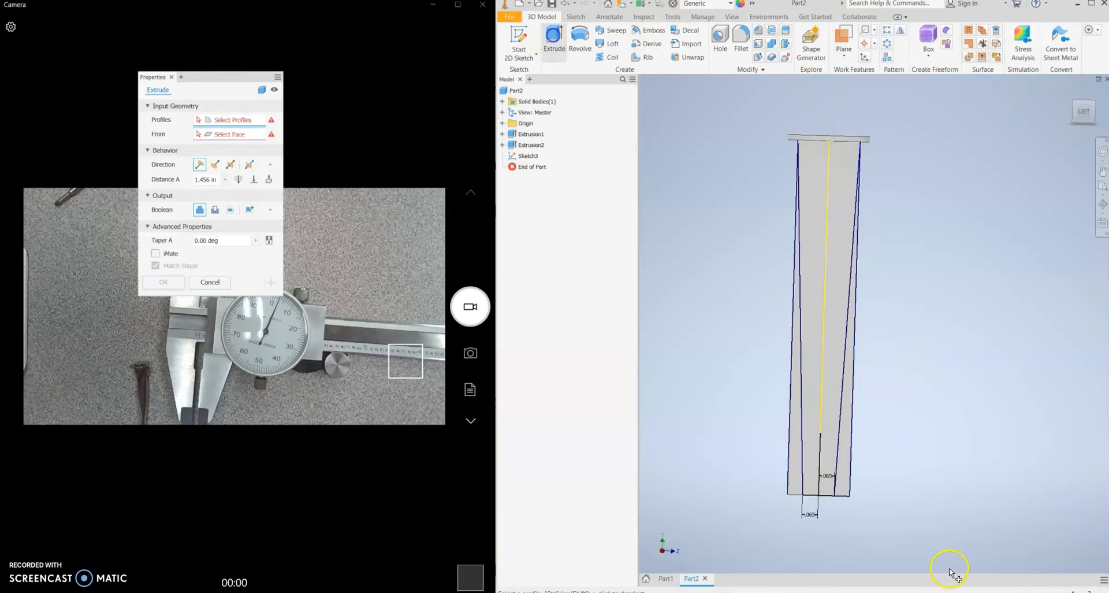
pyautogui.click(796, 463)
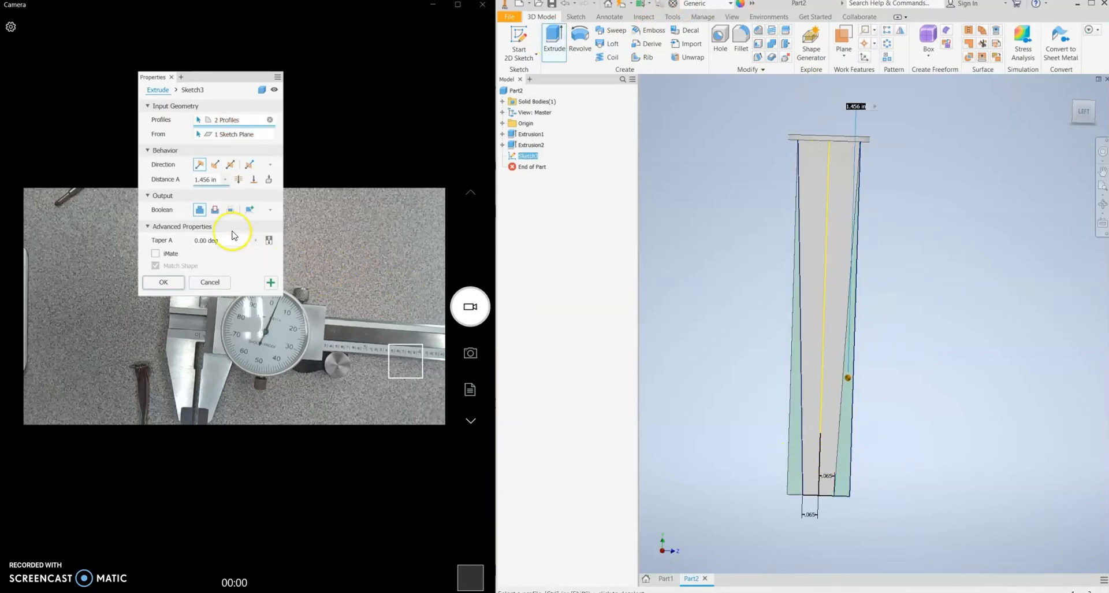
pyautogui.click(216, 209)
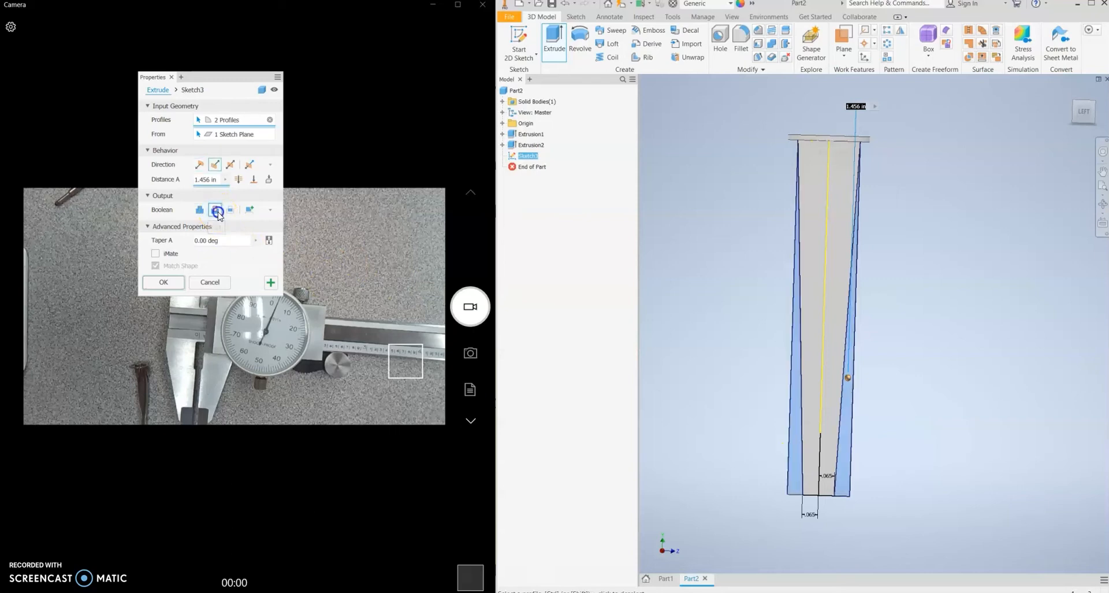
pyautogui.click(162, 281)
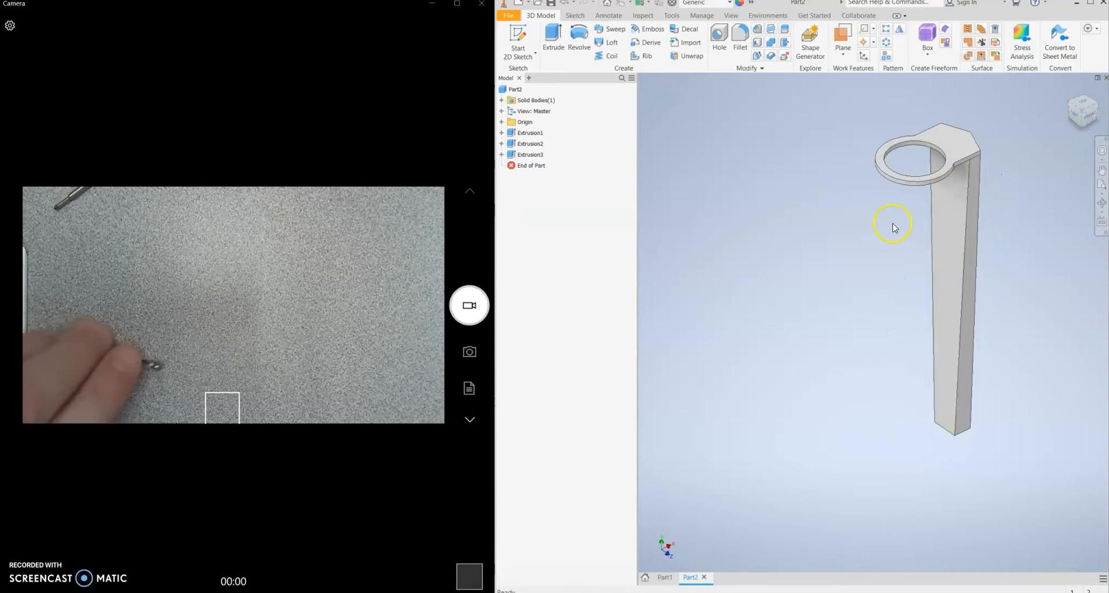
pyautogui.moveTo(856, 217)
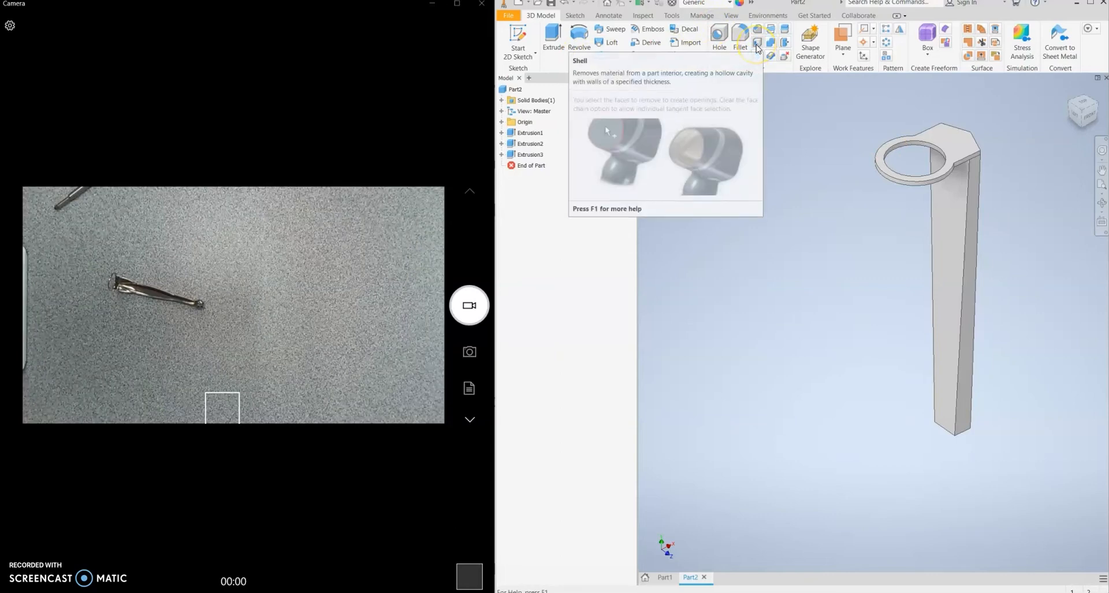
# Shell the tapered tab with .025 walls, removing the long side face.
pyautogui.click(756, 42)
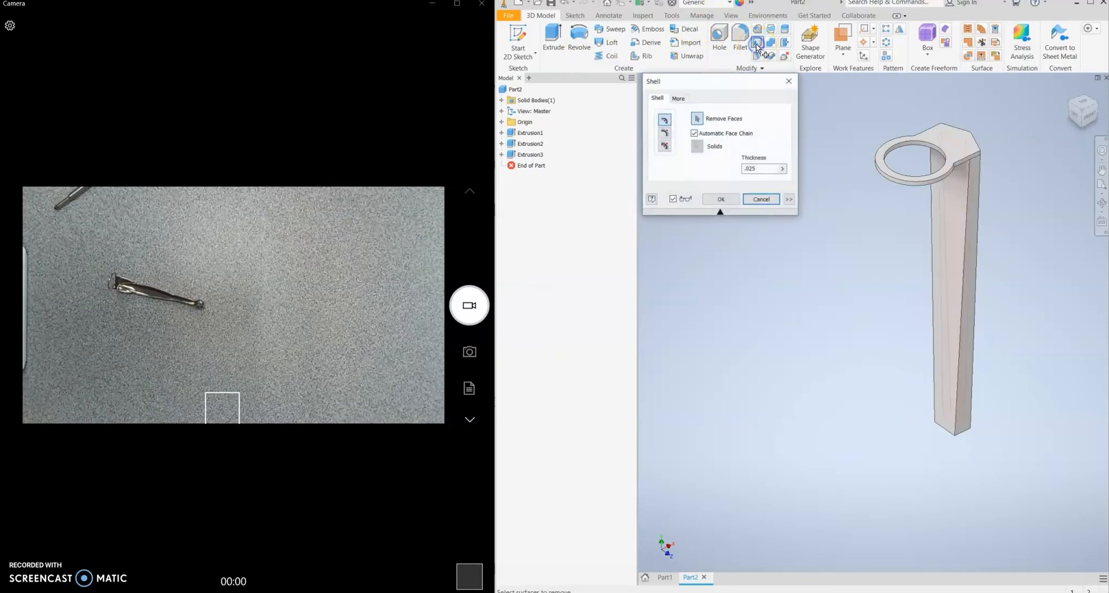
pyautogui.click(952, 321)
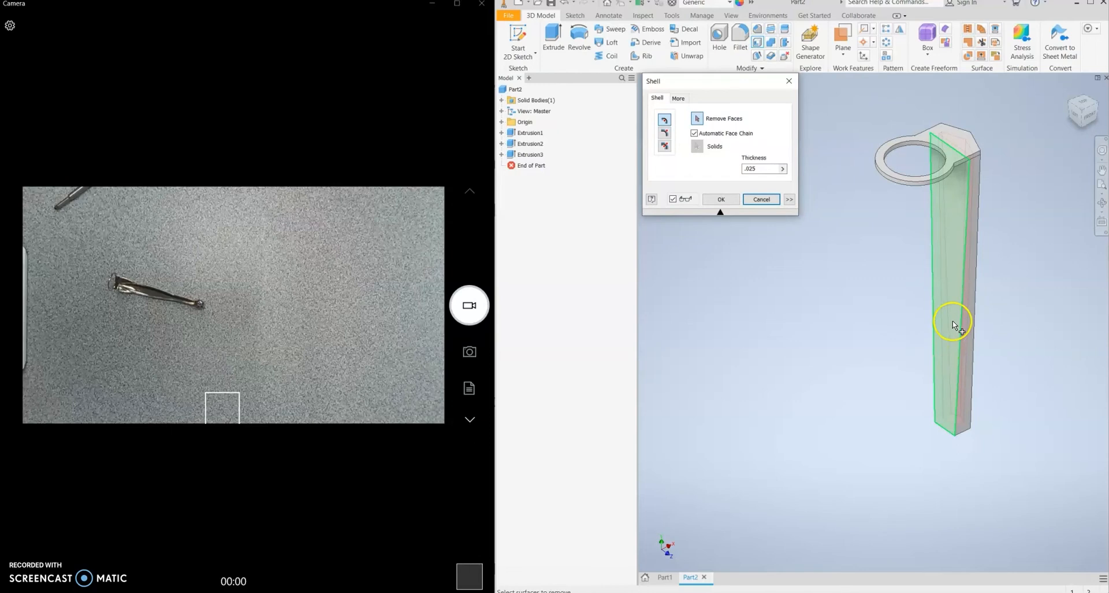
pyautogui.click(952, 322)
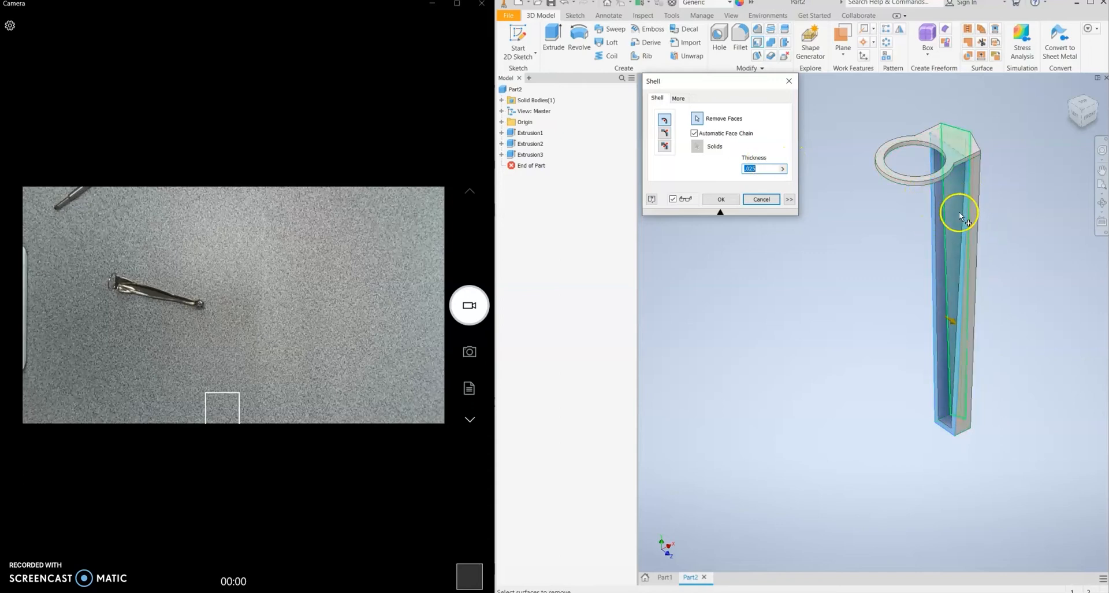
pyautogui.click(719, 199)
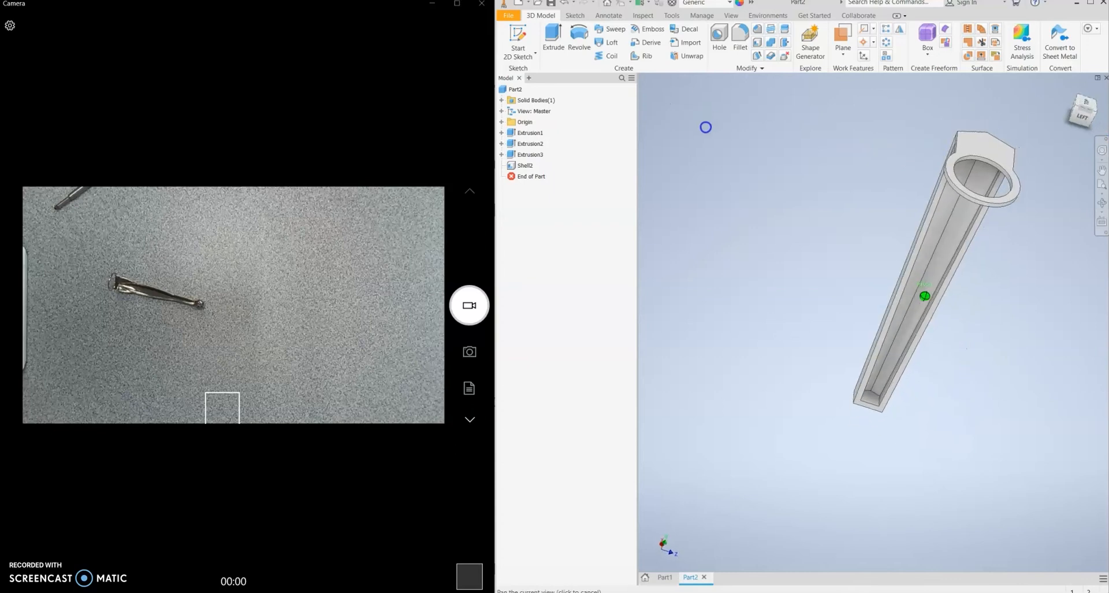
# Sketch a rectangle across the bottom end of the hollow cavity.
pyautogui.moveTo(924, 296); pyautogui.dragTo(954, 384)
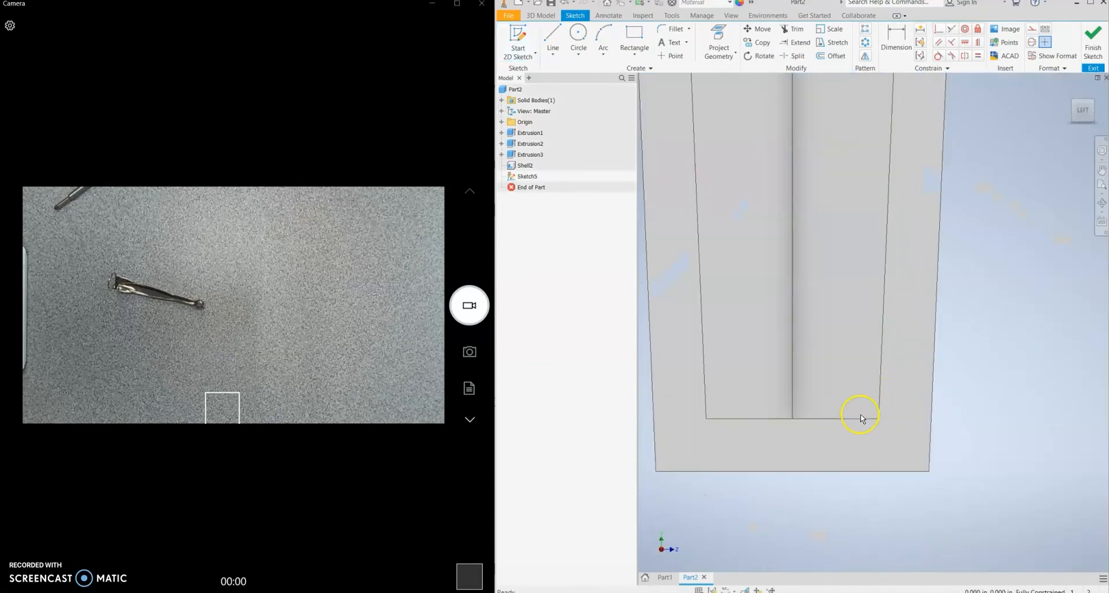
pyautogui.click(634, 37)
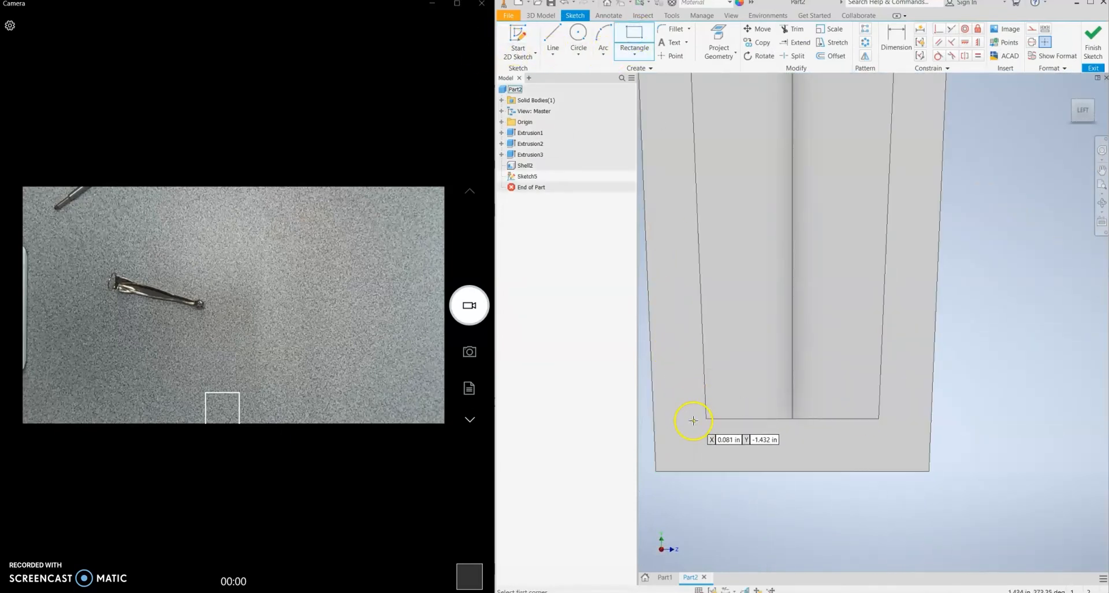
pyautogui.moveTo(693, 420); pyautogui.dragTo(848, 456)
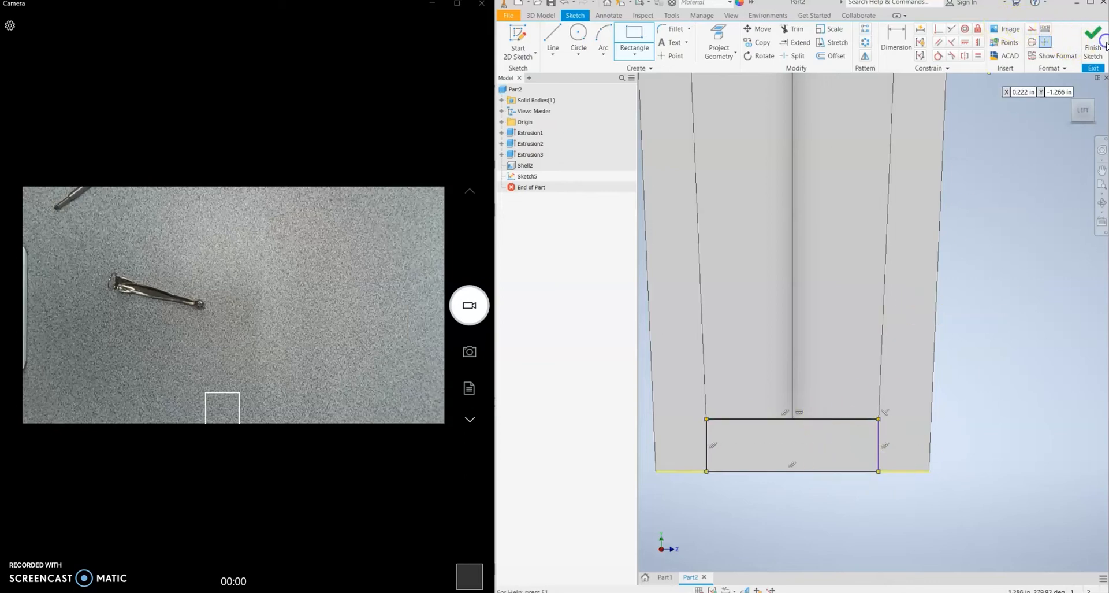
# Extrude-cut the bottom rectangle profile .05 in deep to open the tab's end.
pyautogui.click(1093, 35)
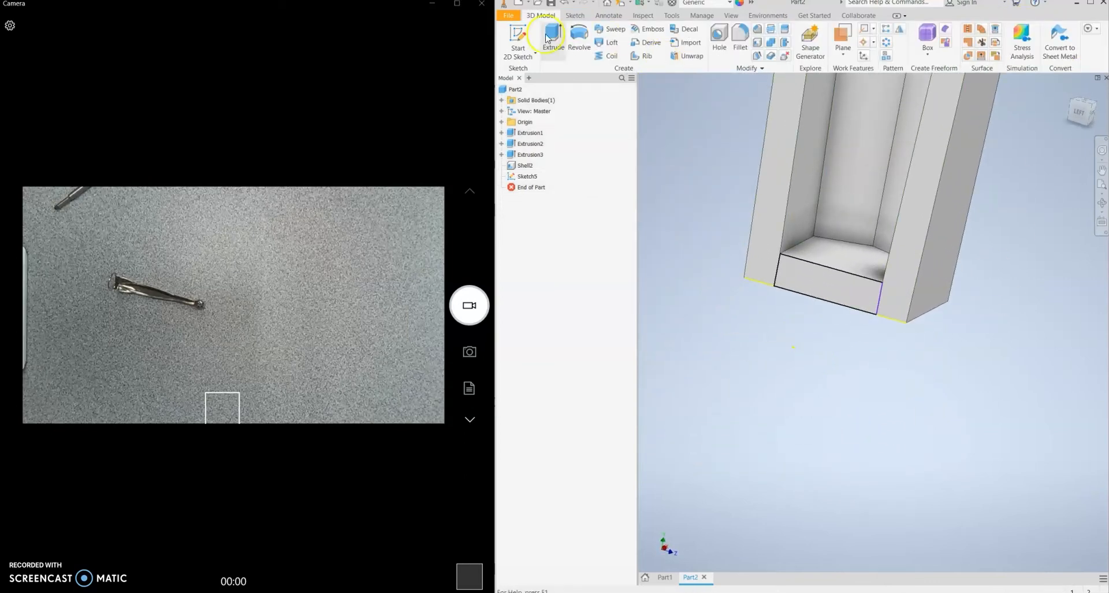
pyautogui.click(553, 39)
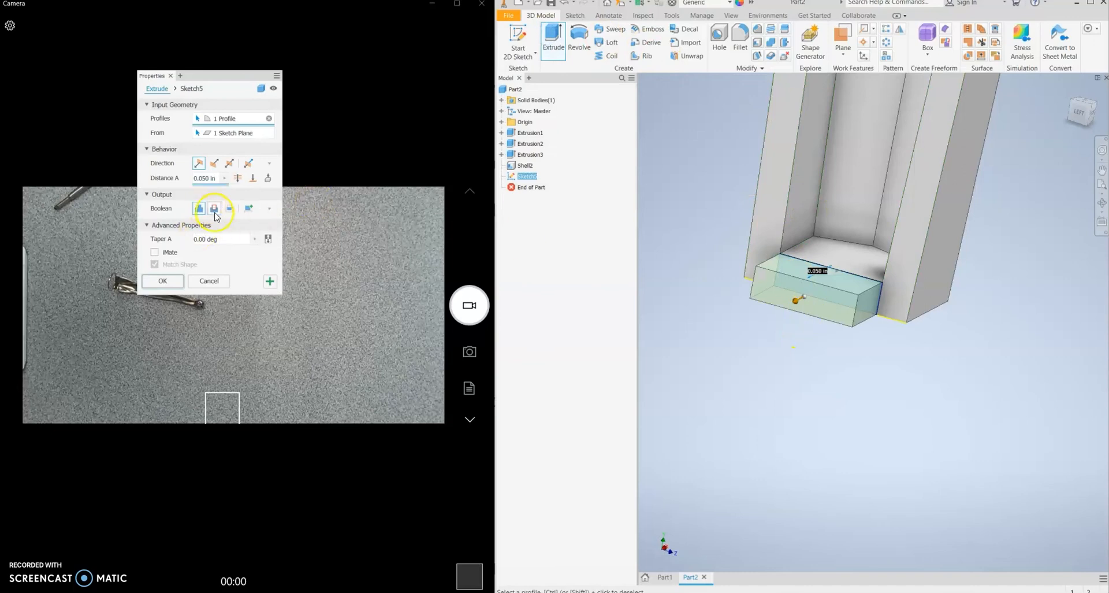
pyautogui.click(213, 163)
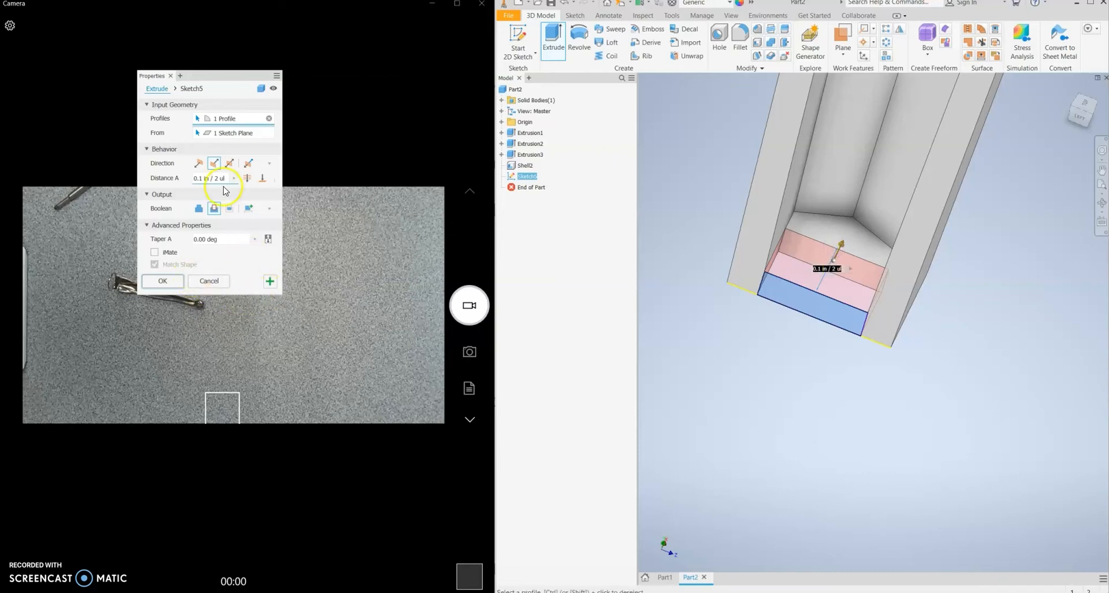
pyautogui.click(209, 177)
pyautogui.write('.05ul')
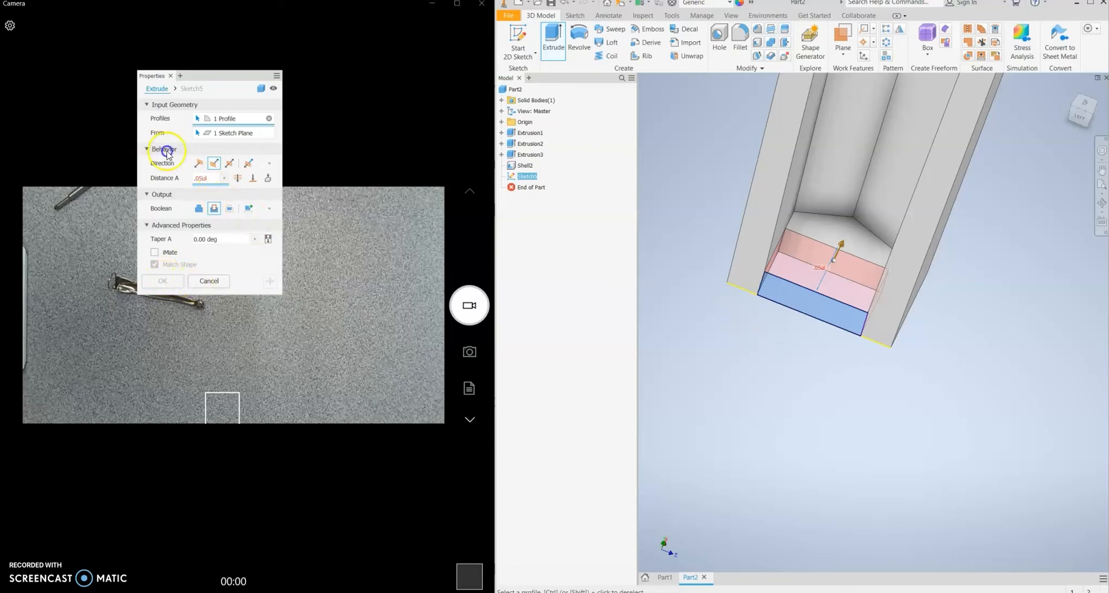
pyautogui.click(210, 178)
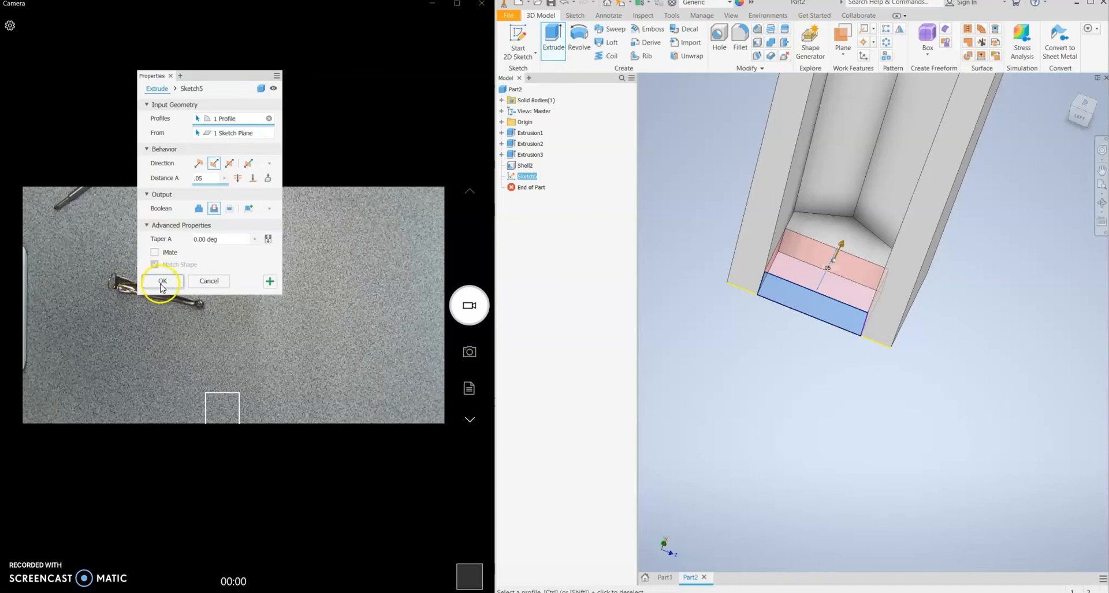
pyautogui.click(163, 280)
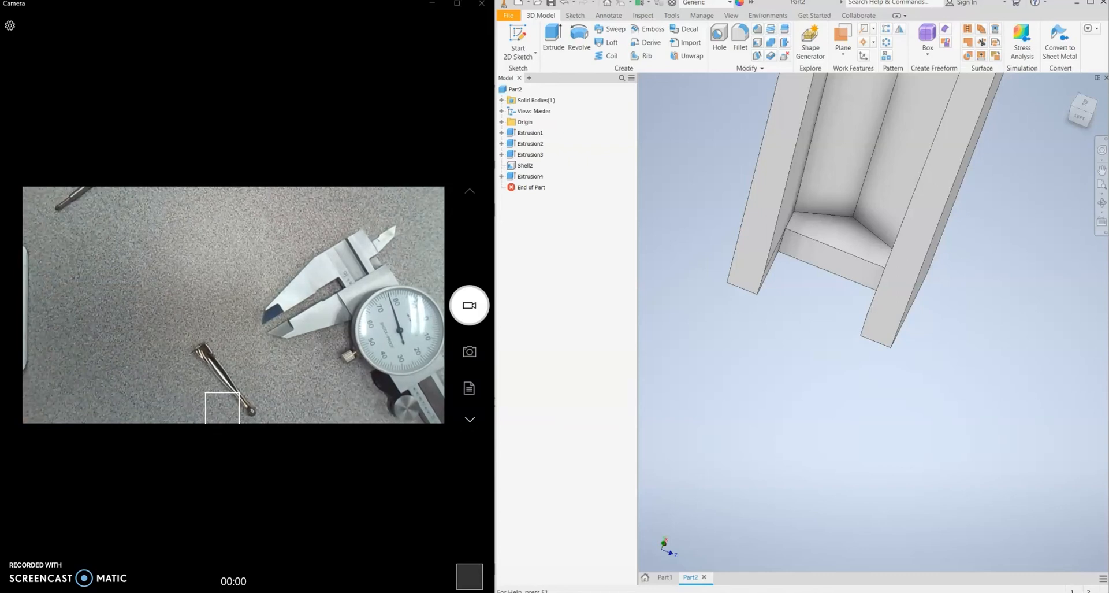
pyautogui.moveTo(570, 98)
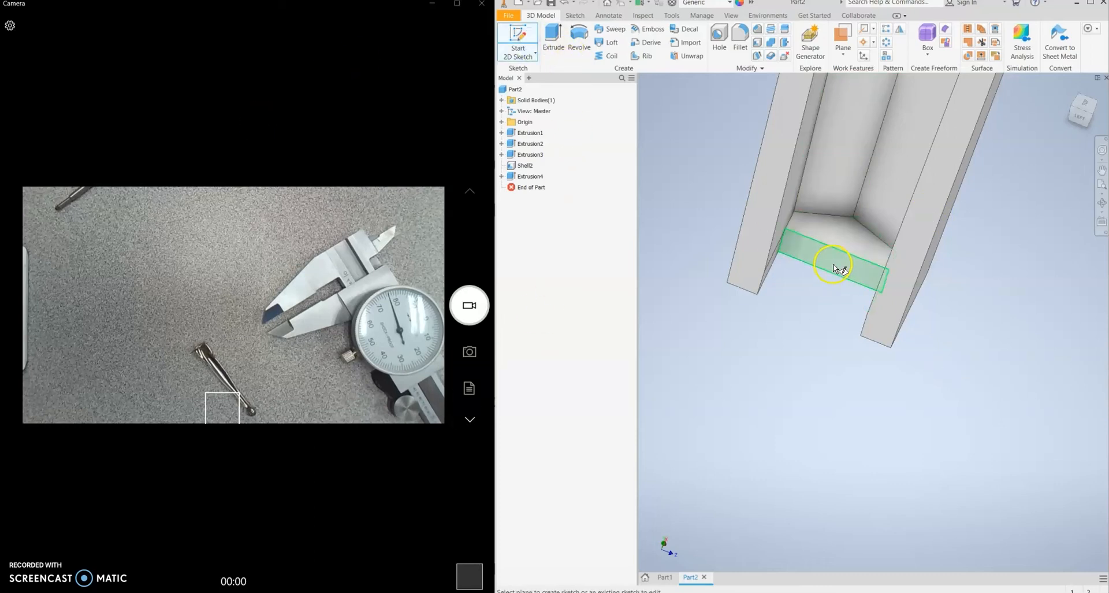
# Sketch a .175 circle with a centre line below the tab and move it into position.
pyautogui.click(835, 268)
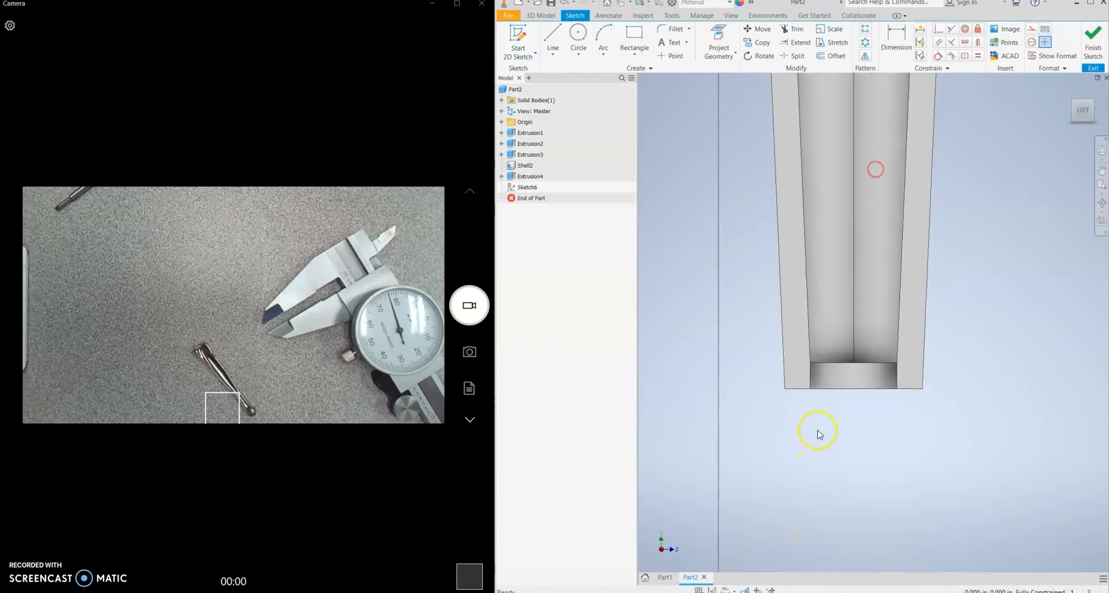
pyautogui.click(578, 39)
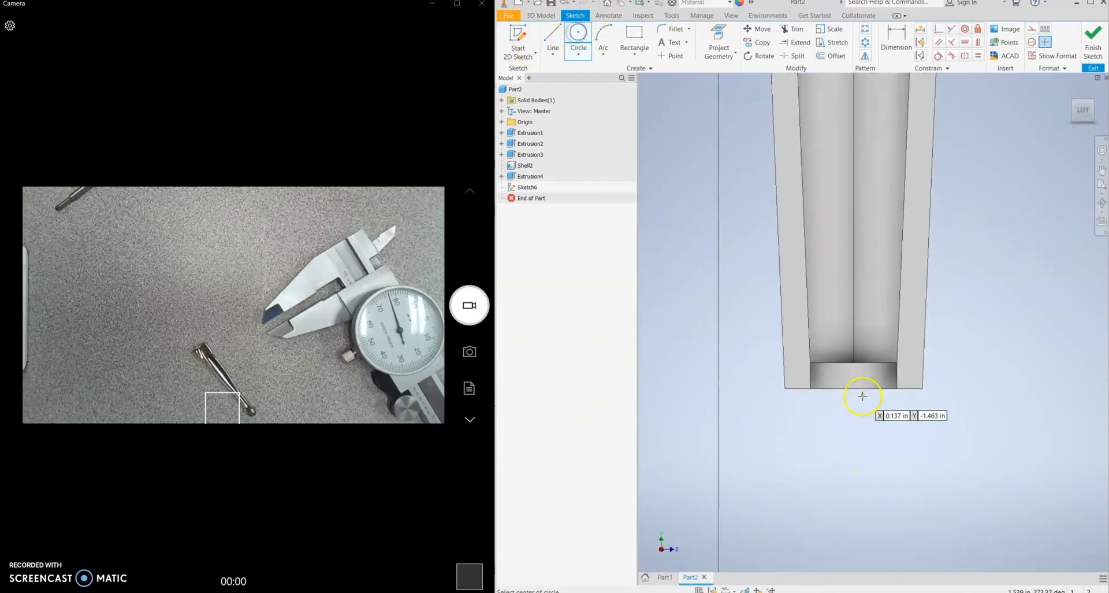
pyautogui.moveTo(851, 406)
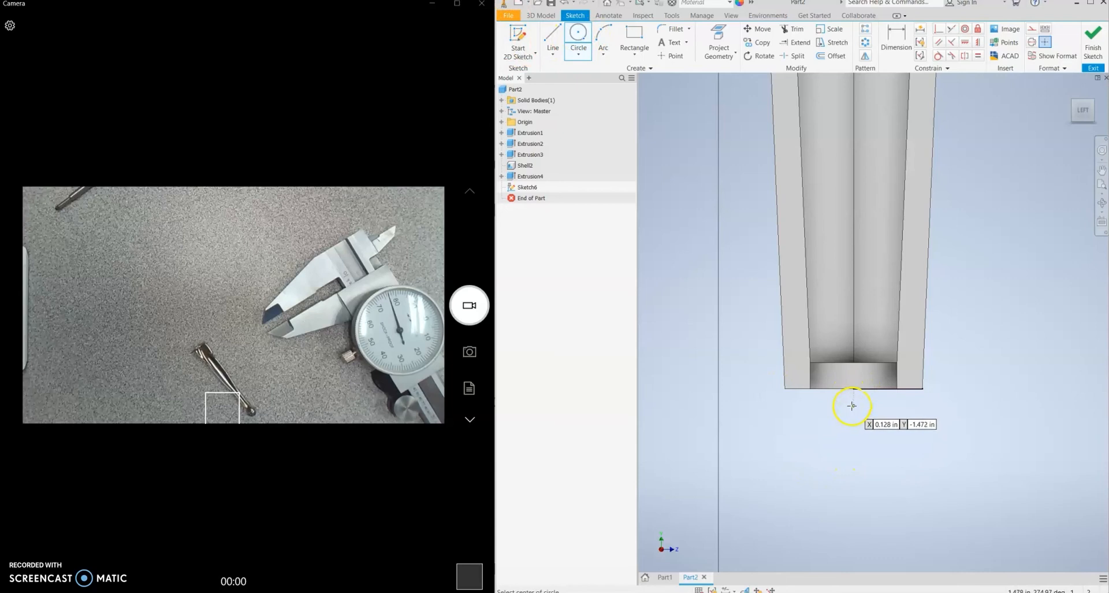
pyautogui.click(851, 405)
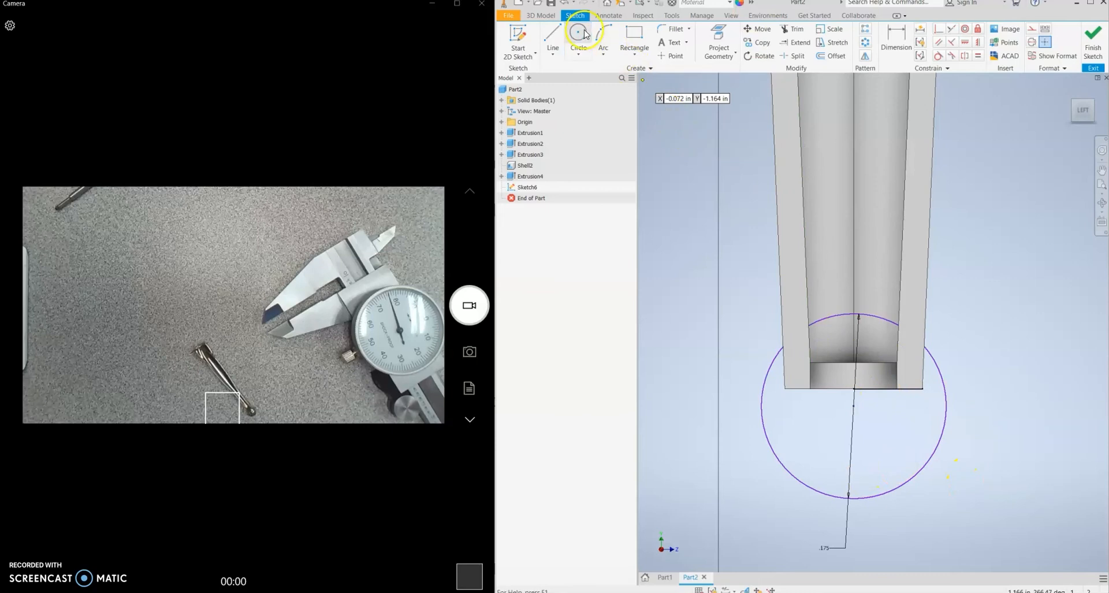
pyautogui.click(578, 35)
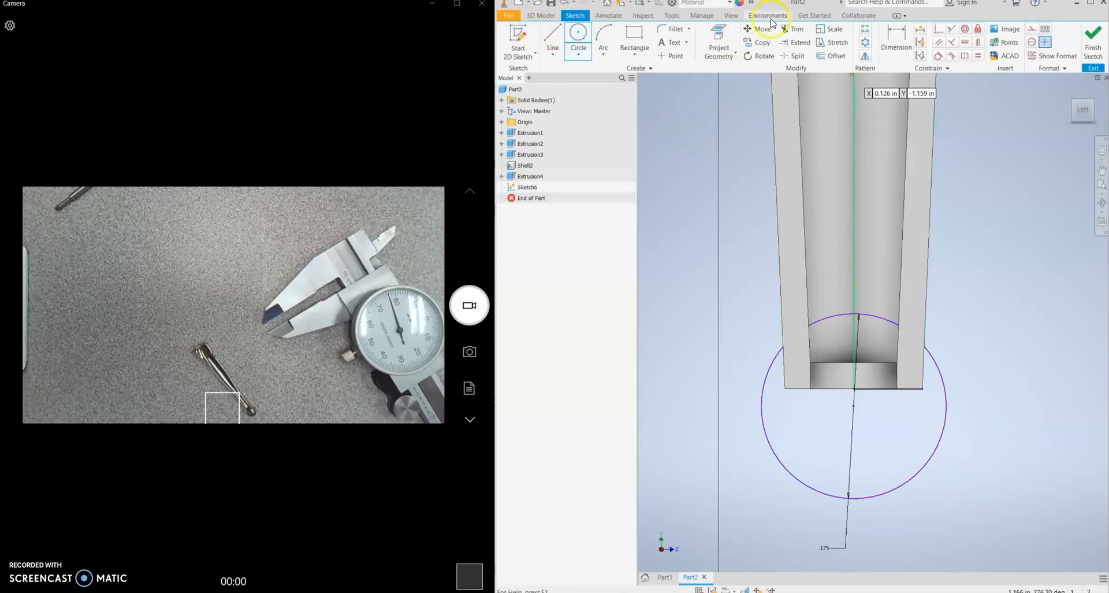
pyautogui.click(758, 29)
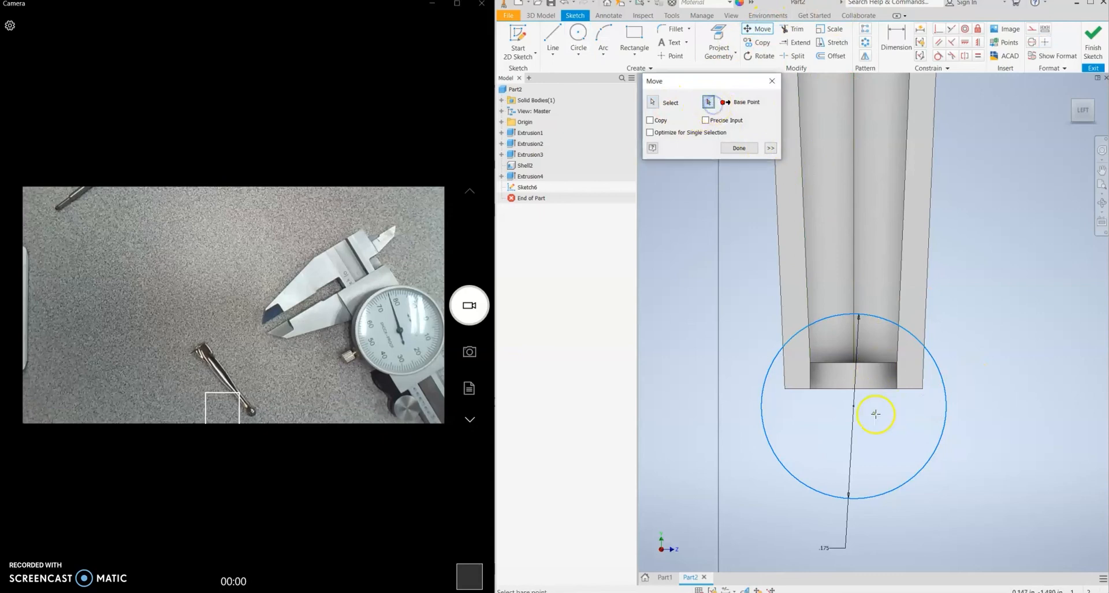
pyautogui.click(876, 413)
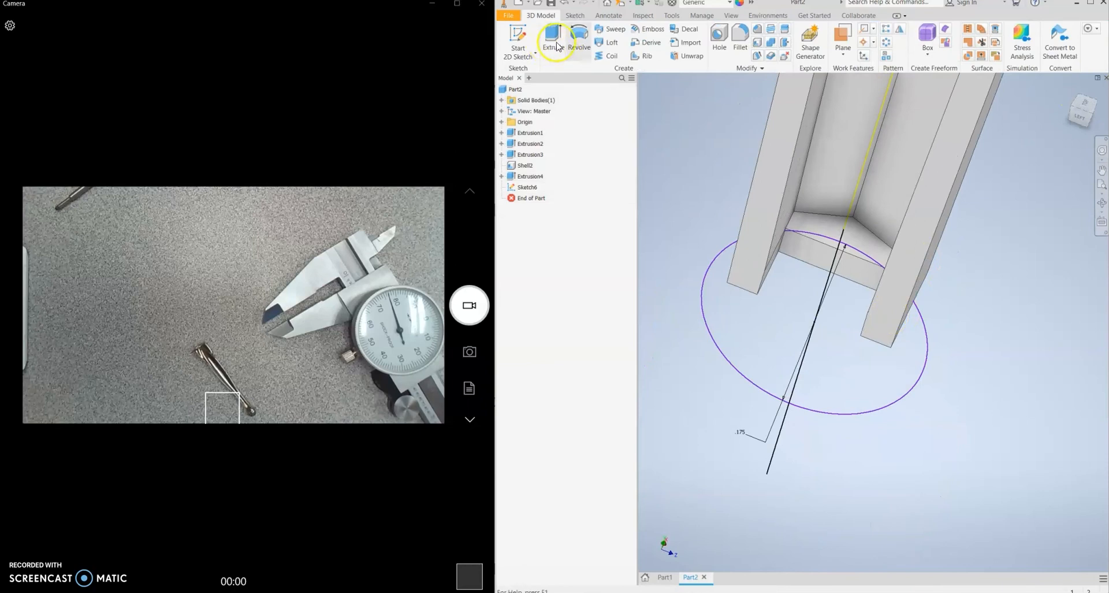
# Revolve the half-circle 360° around its centre line to form the tip sphere.
pyautogui.click(579, 35)
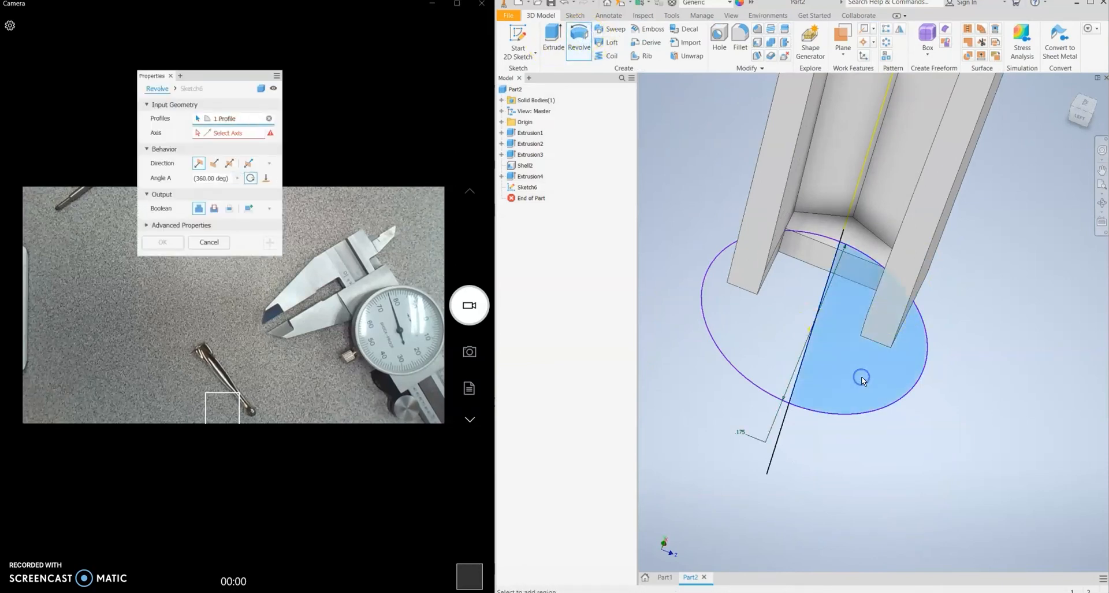
pyautogui.click(770, 460)
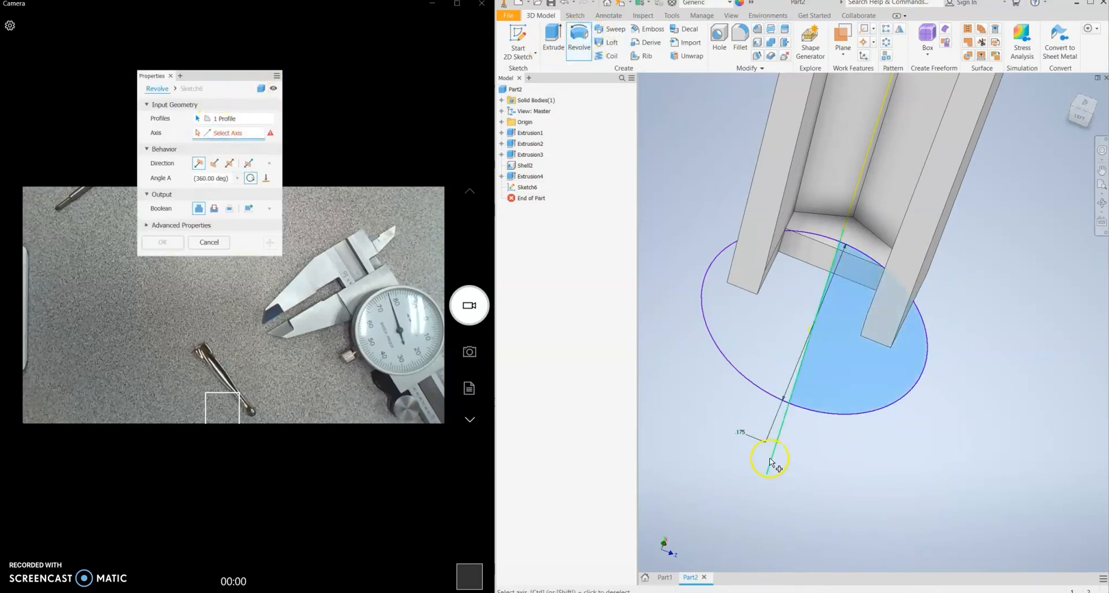
pyautogui.click(769, 457)
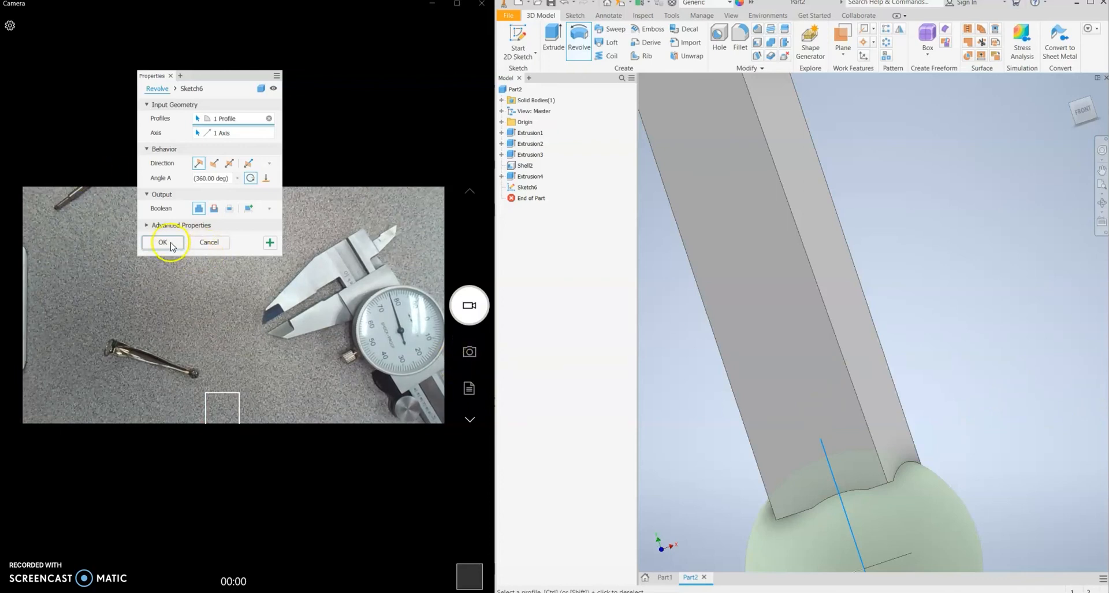
pyautogui.click(163, 242)
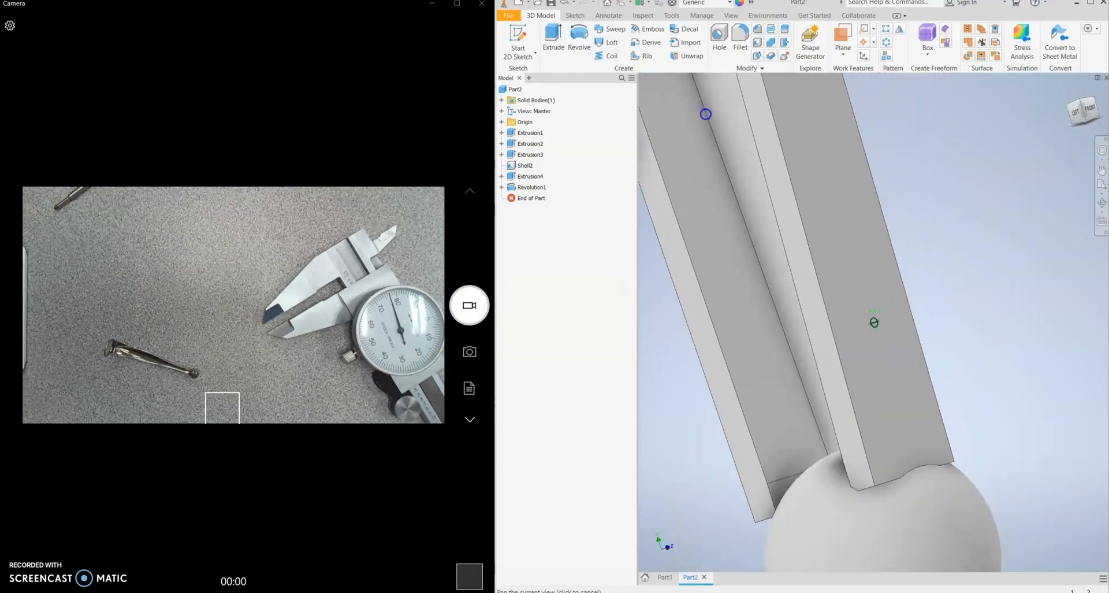
pyautogui.moveTo(937, 358)
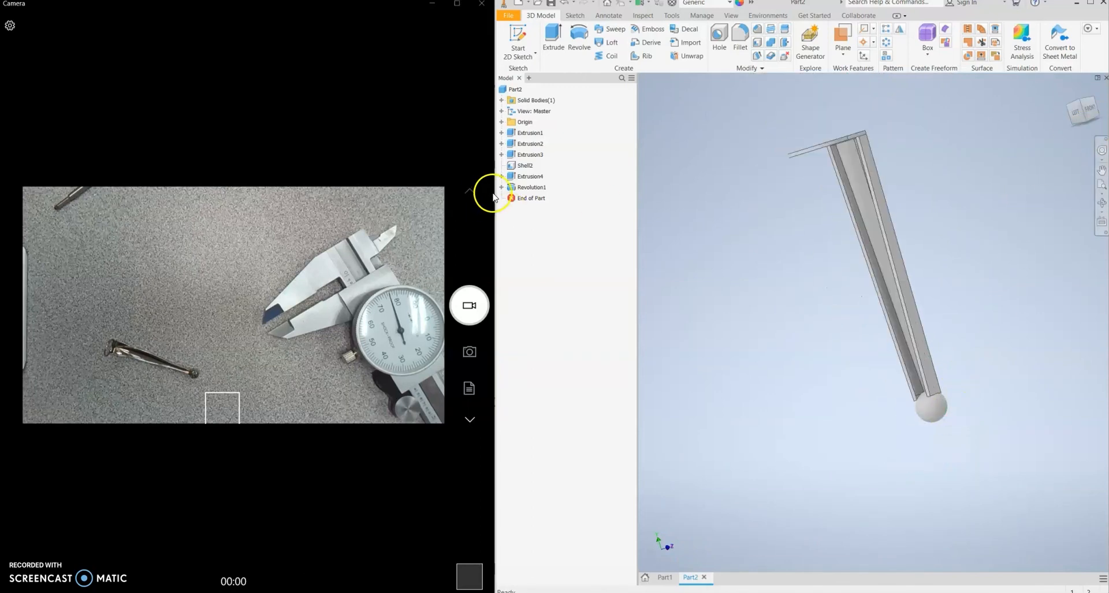
pyautogui.click(531, 198)
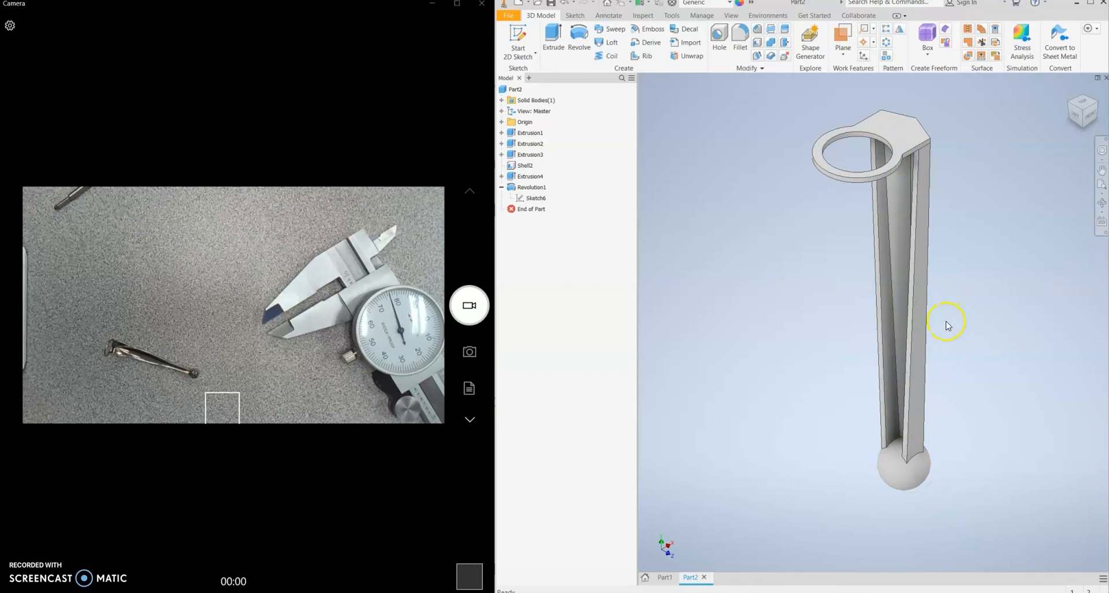
pyautogui.moveTo(905, 139)
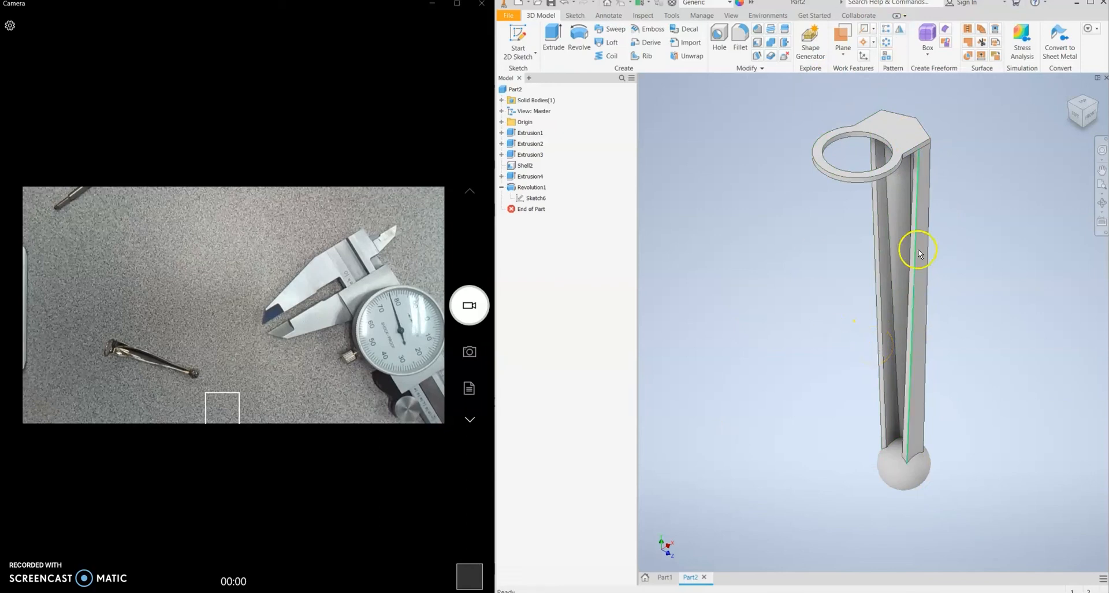
pyautogui.moveTo(611, 346)
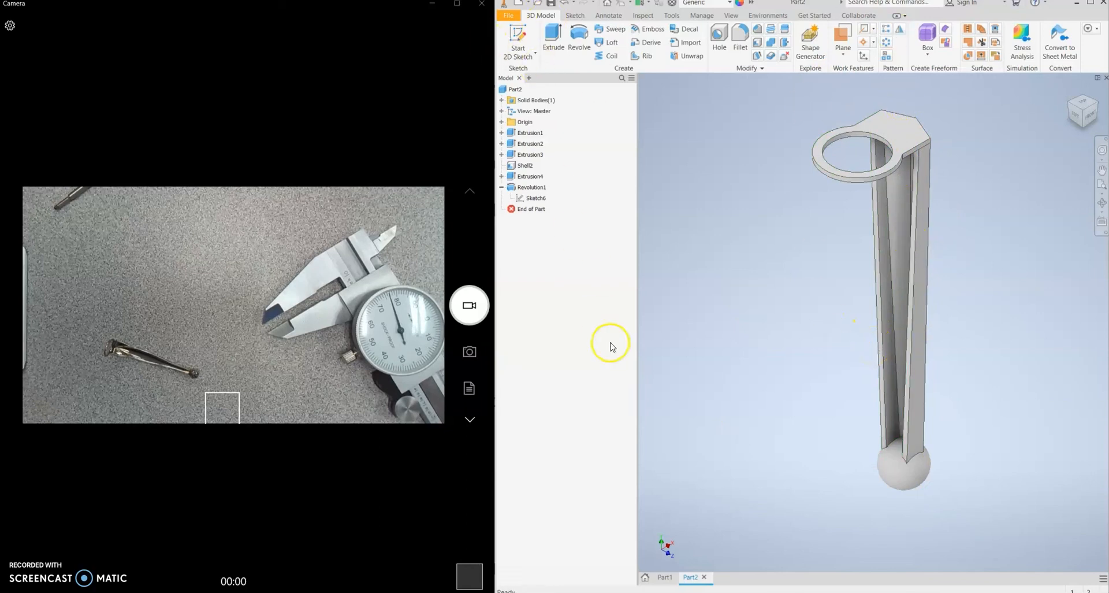